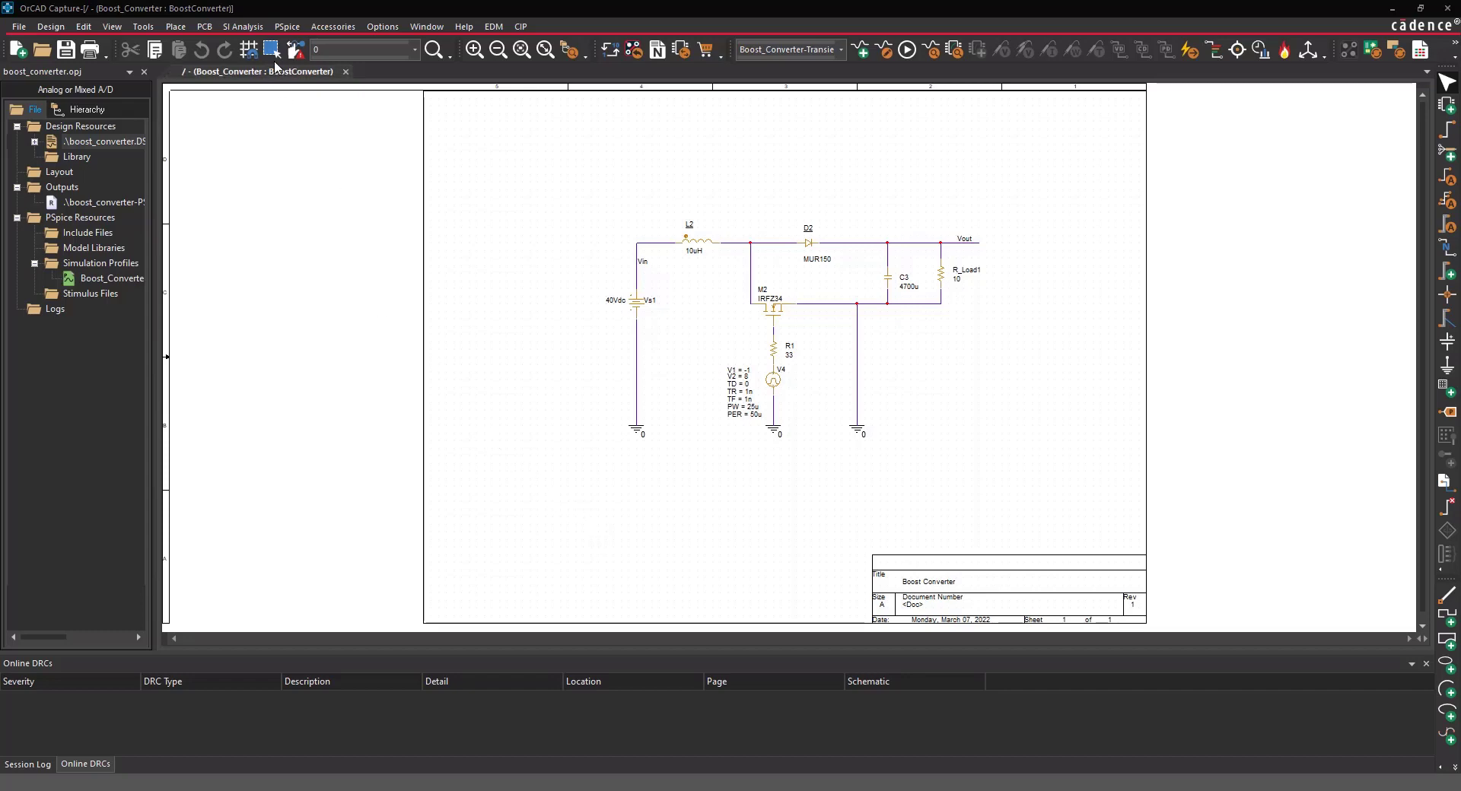
- Netlist and simulate the Boost_Converter-Transient profile from Capture, opening PSpice's empty plot
{"action": "left_click", "coordinate": [906, 50]}
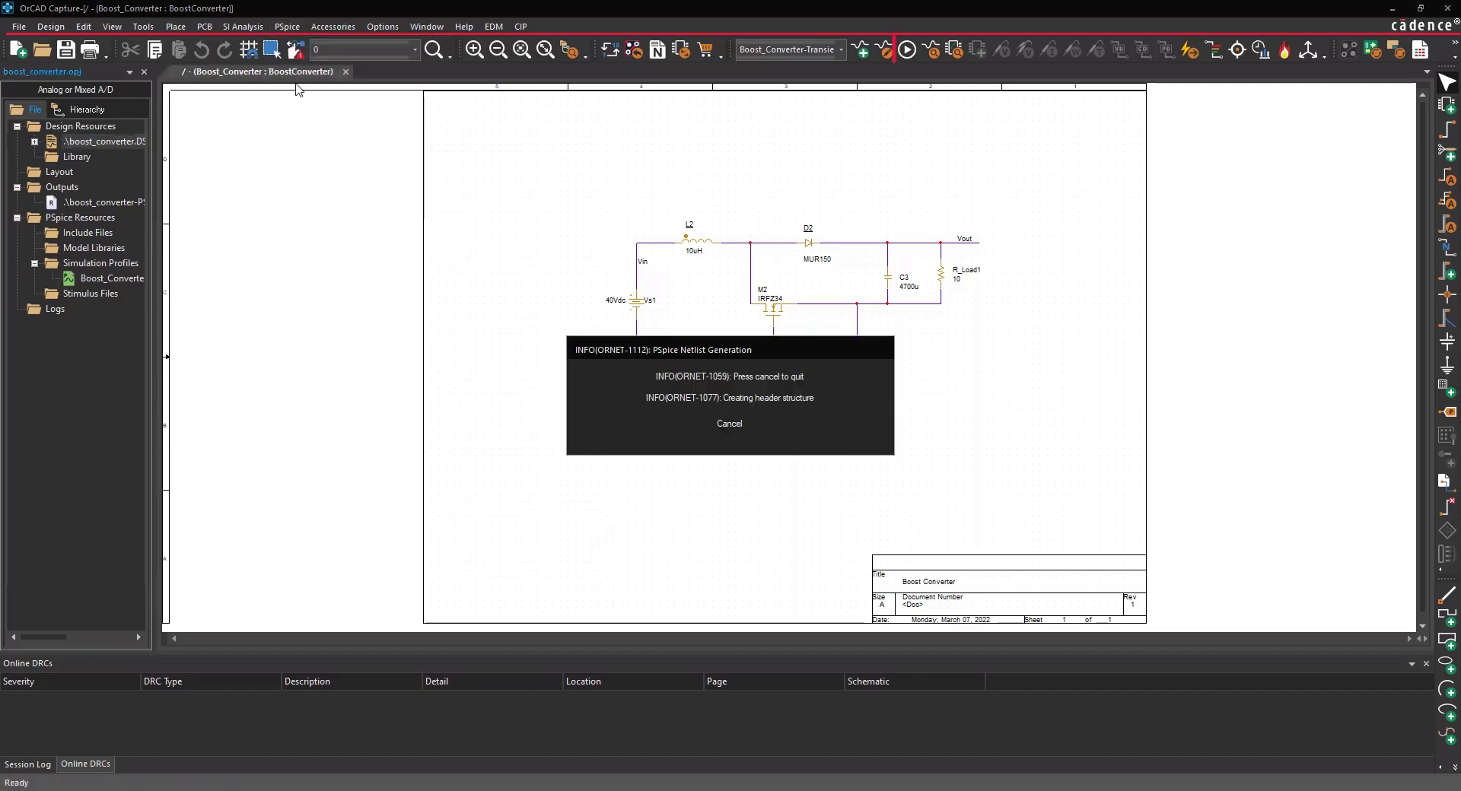
{"action": "left_click", "coordinate": [905, 49]}
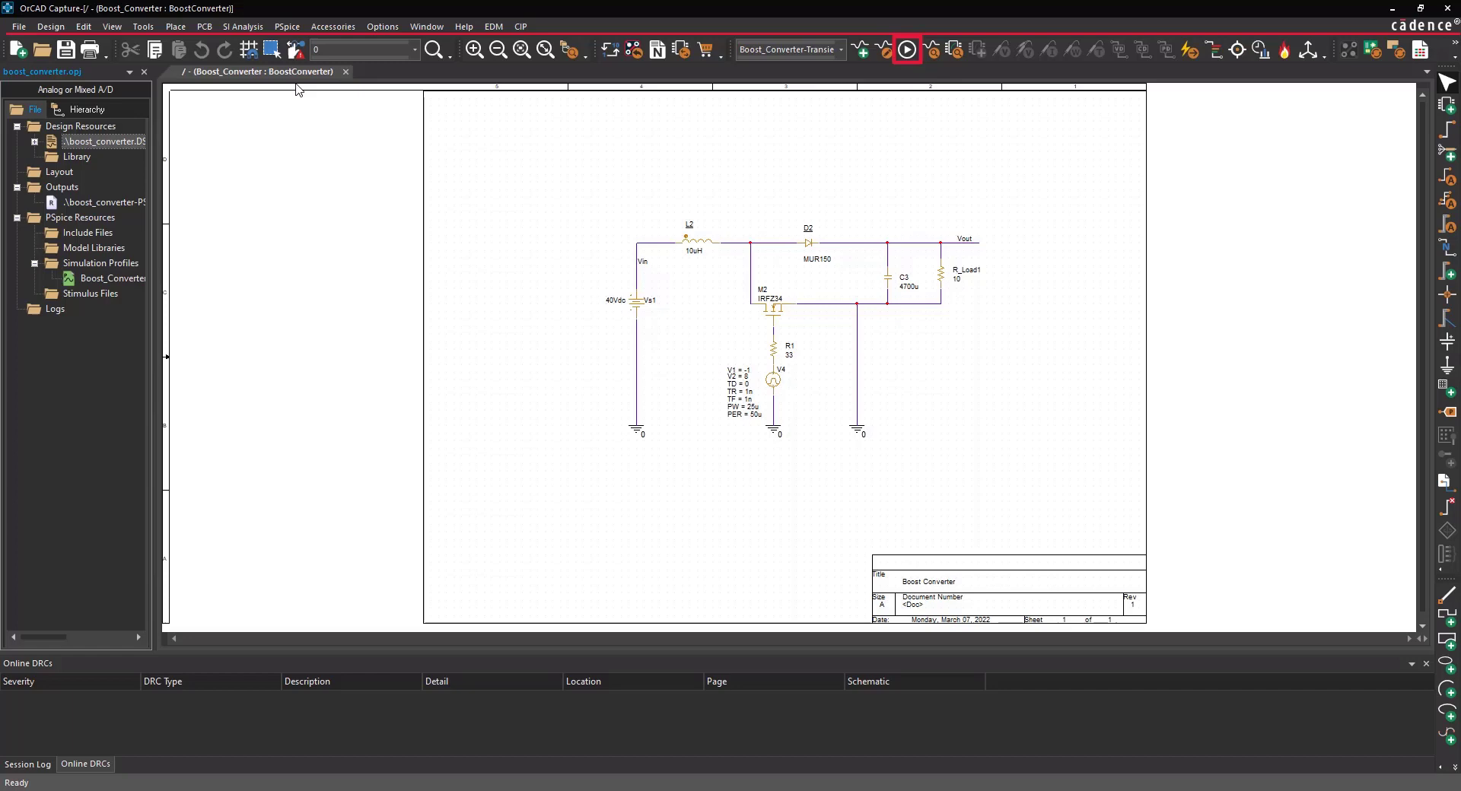
{"action": "left_click", "coordinate": [905, 50]}
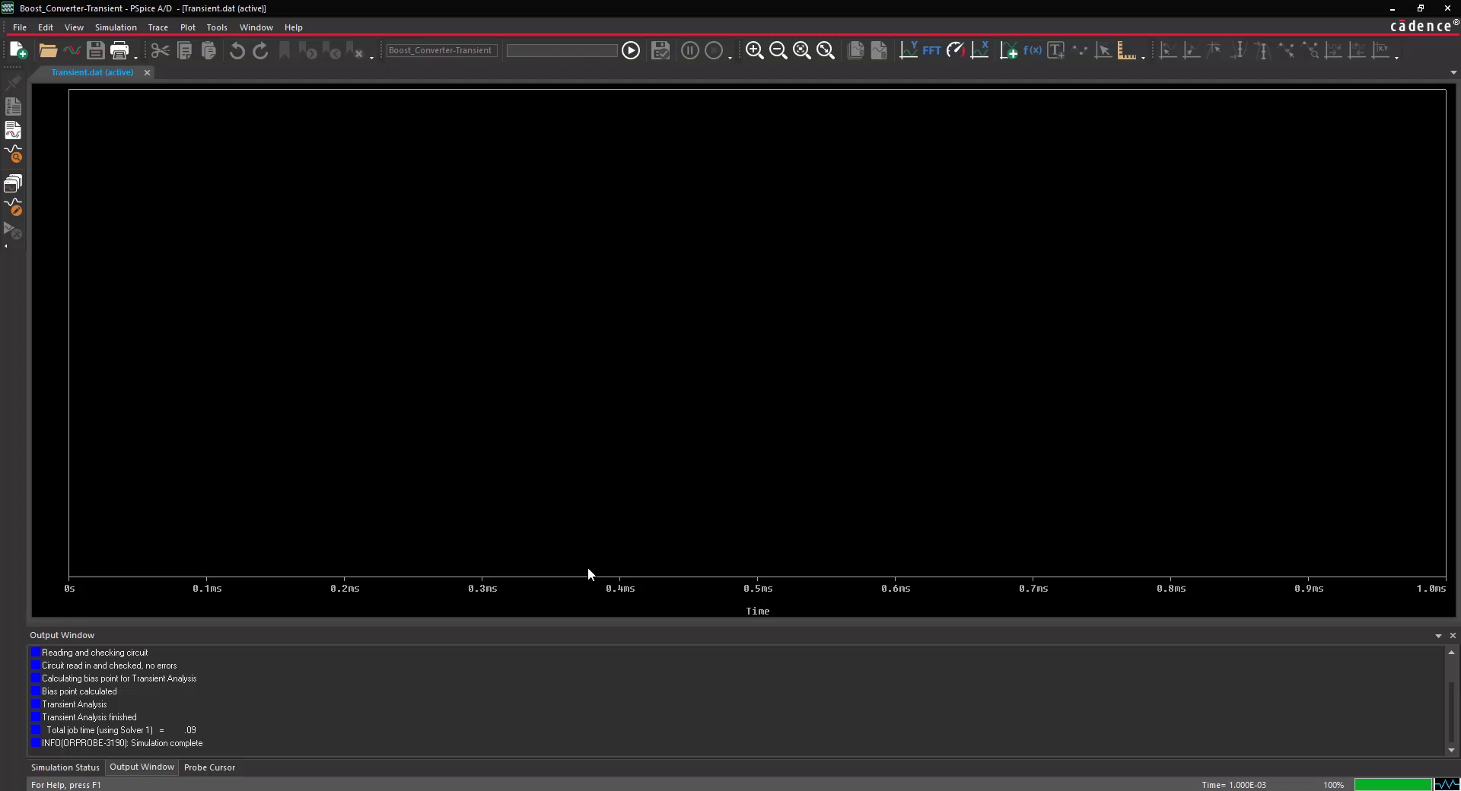
{"action": "left_click", "coordinate": [157, 25]}
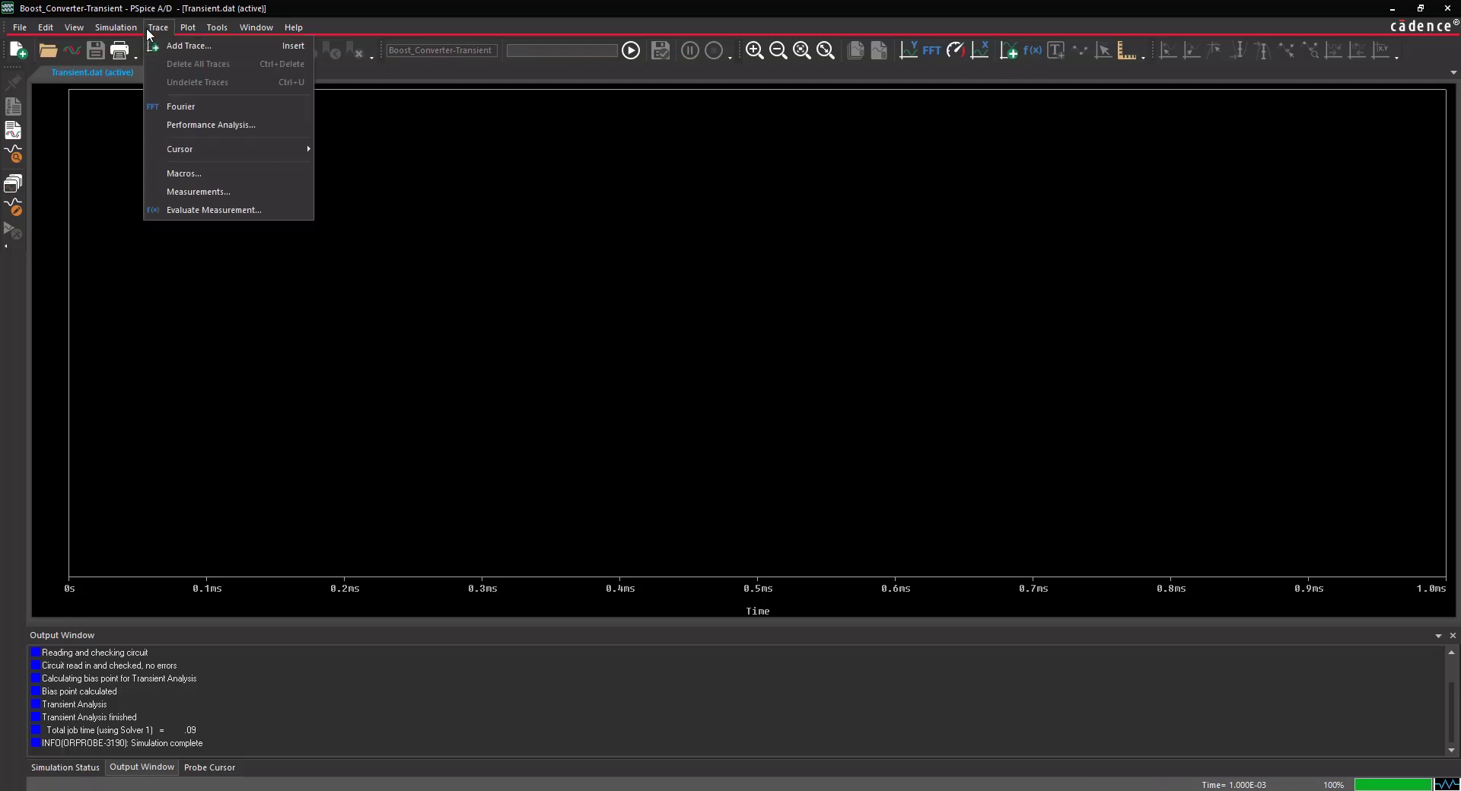
- Add the I(L2) and I(D2) current traces to the transient plot
{"action": "left_click", "coordinate": [187, 46]}
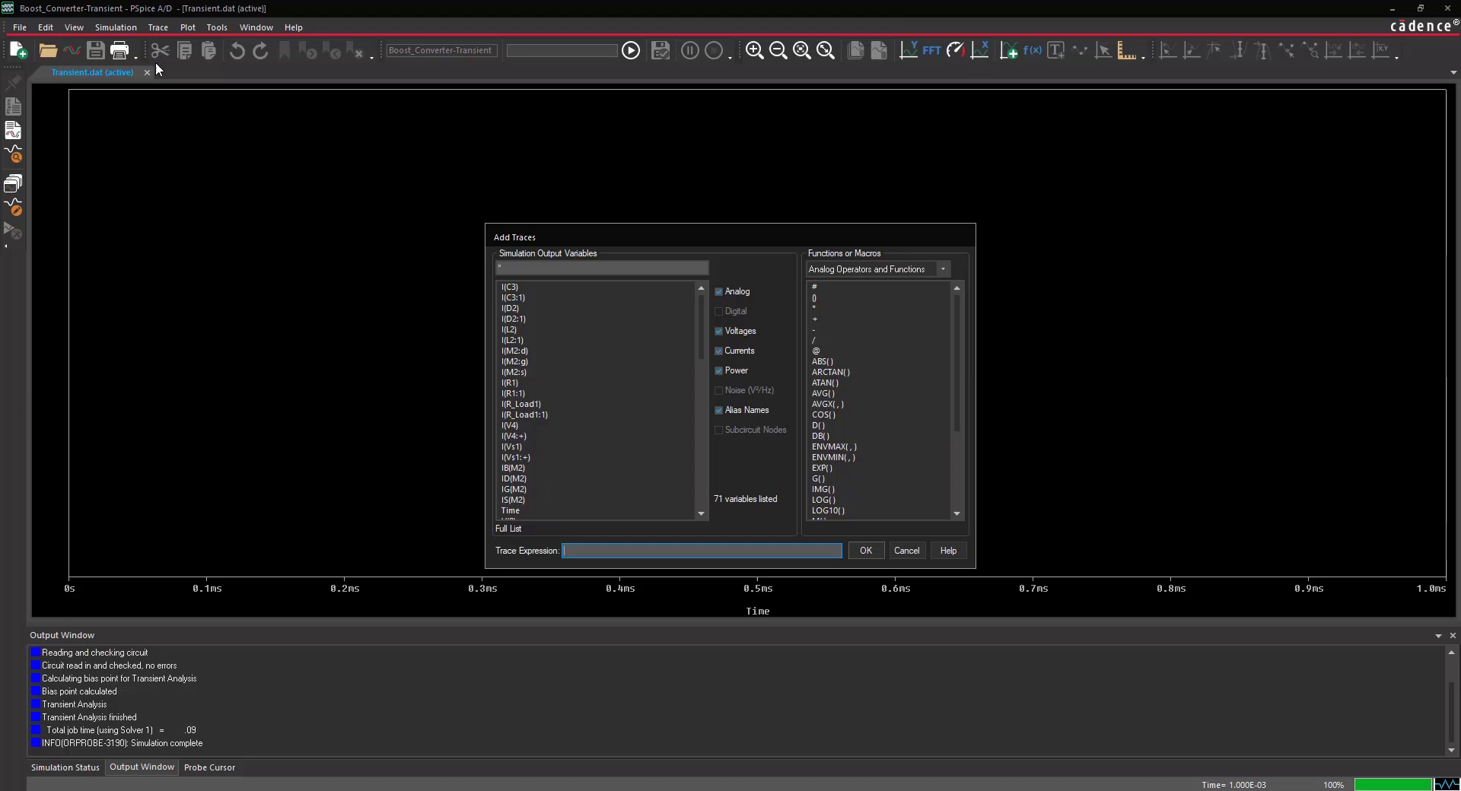
{"action": "left_click", "coordinate": [509, 328]}
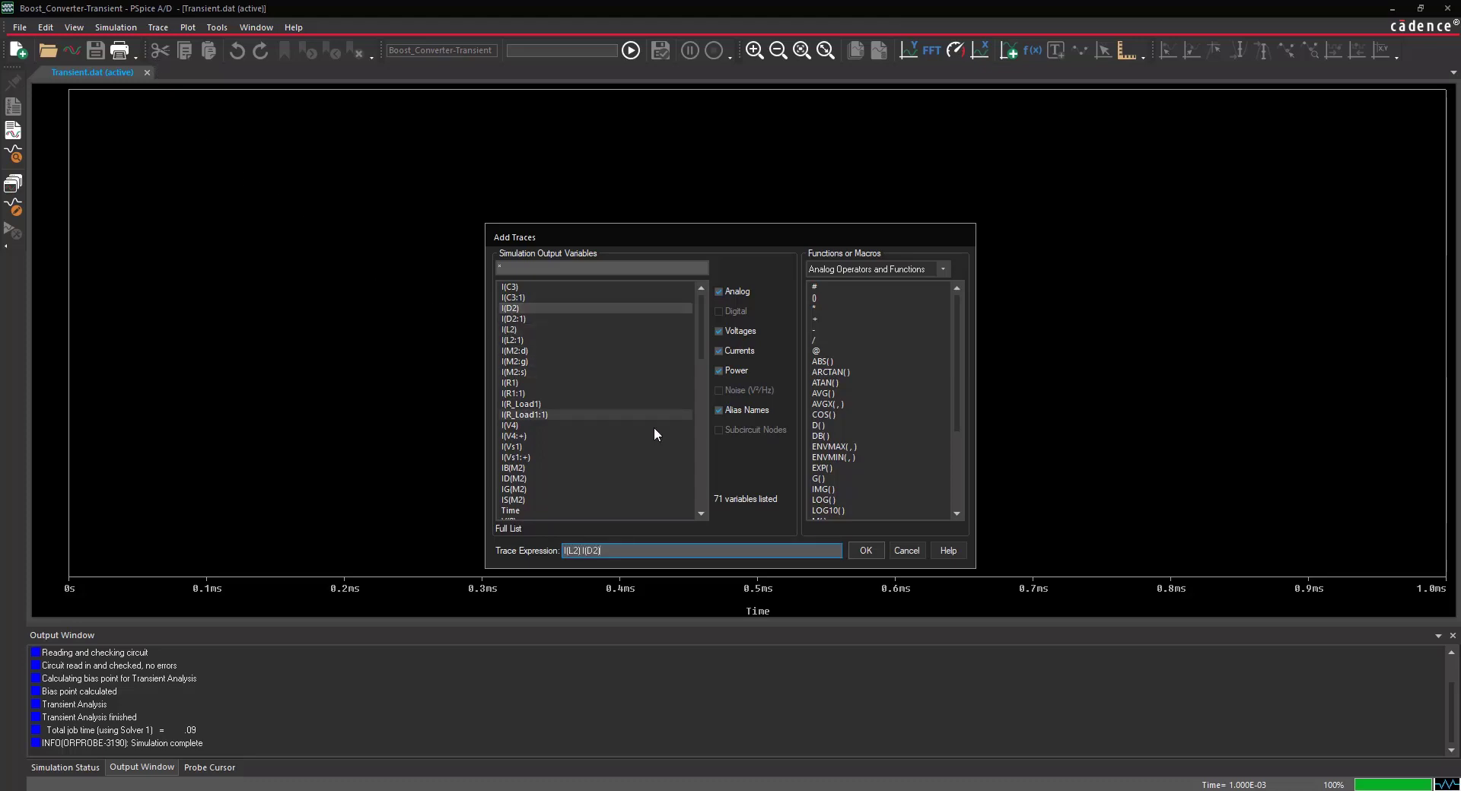
{"action": "left_click", "coordinate": [863, 550]}
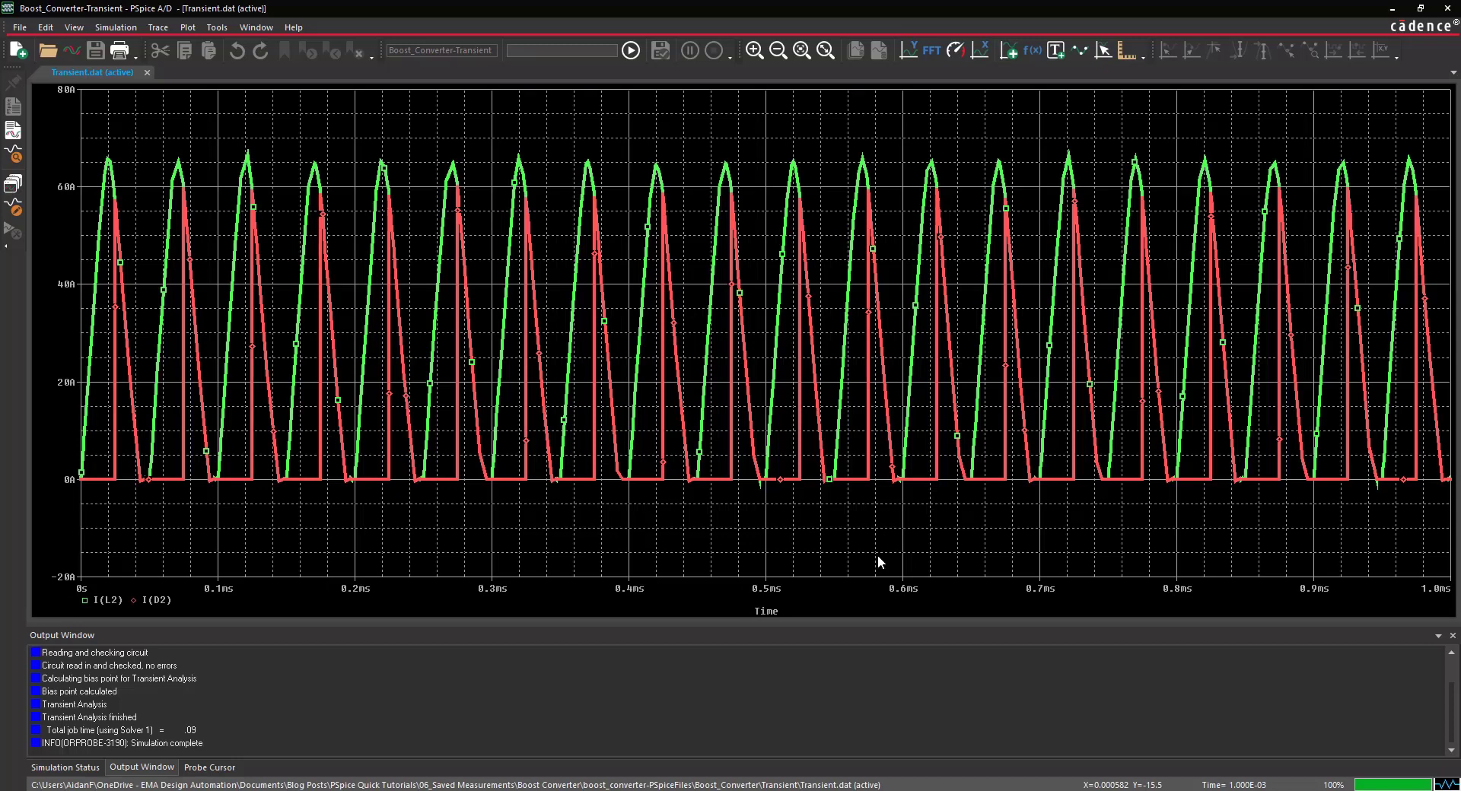
- Show the Measurement Results panel and evaluate Max(I(L2)), giving 66.65885
{"action": "left_click", "coordinate": [73, 27]}
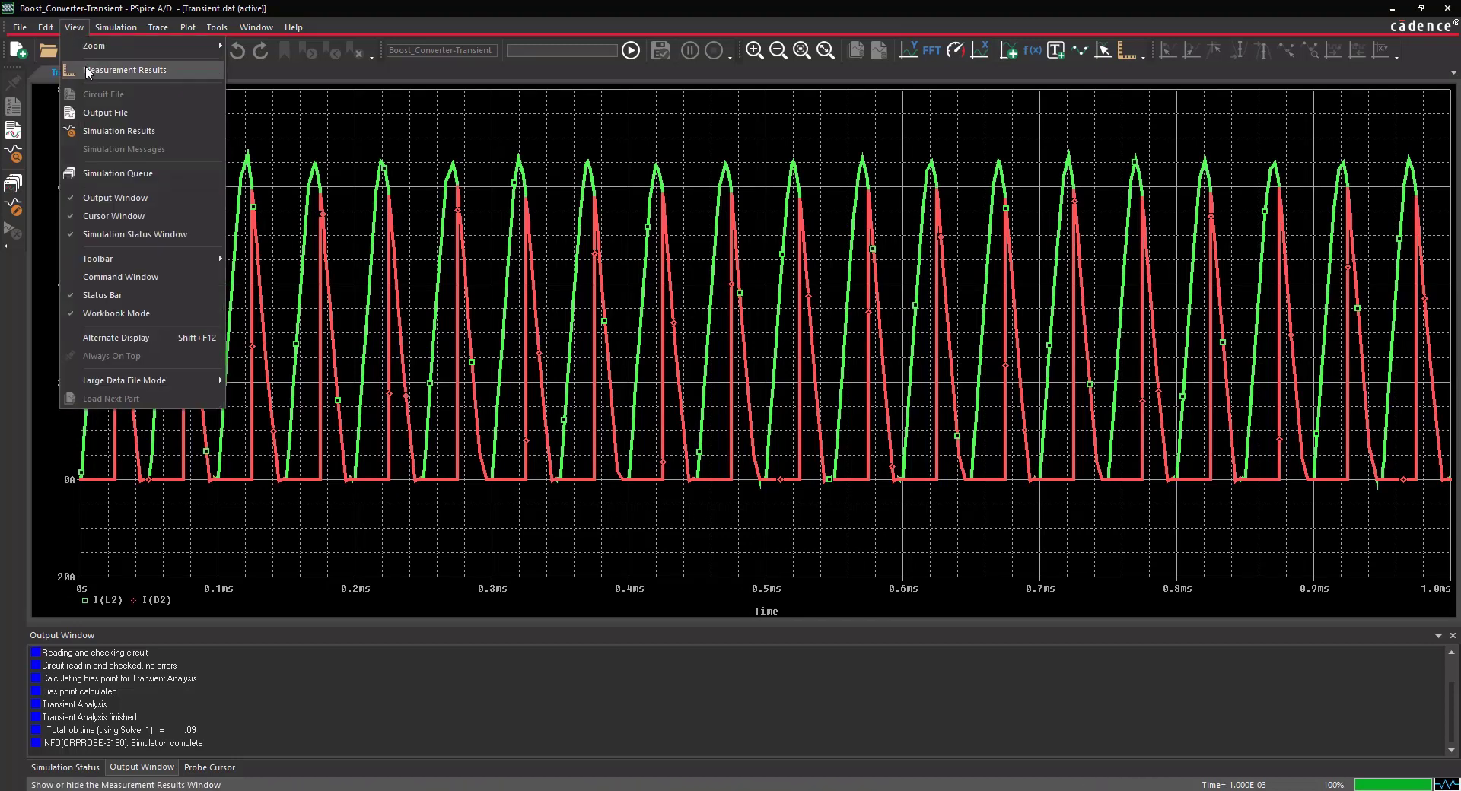
{"action": "left_click", "coordinate": [125, 70]}
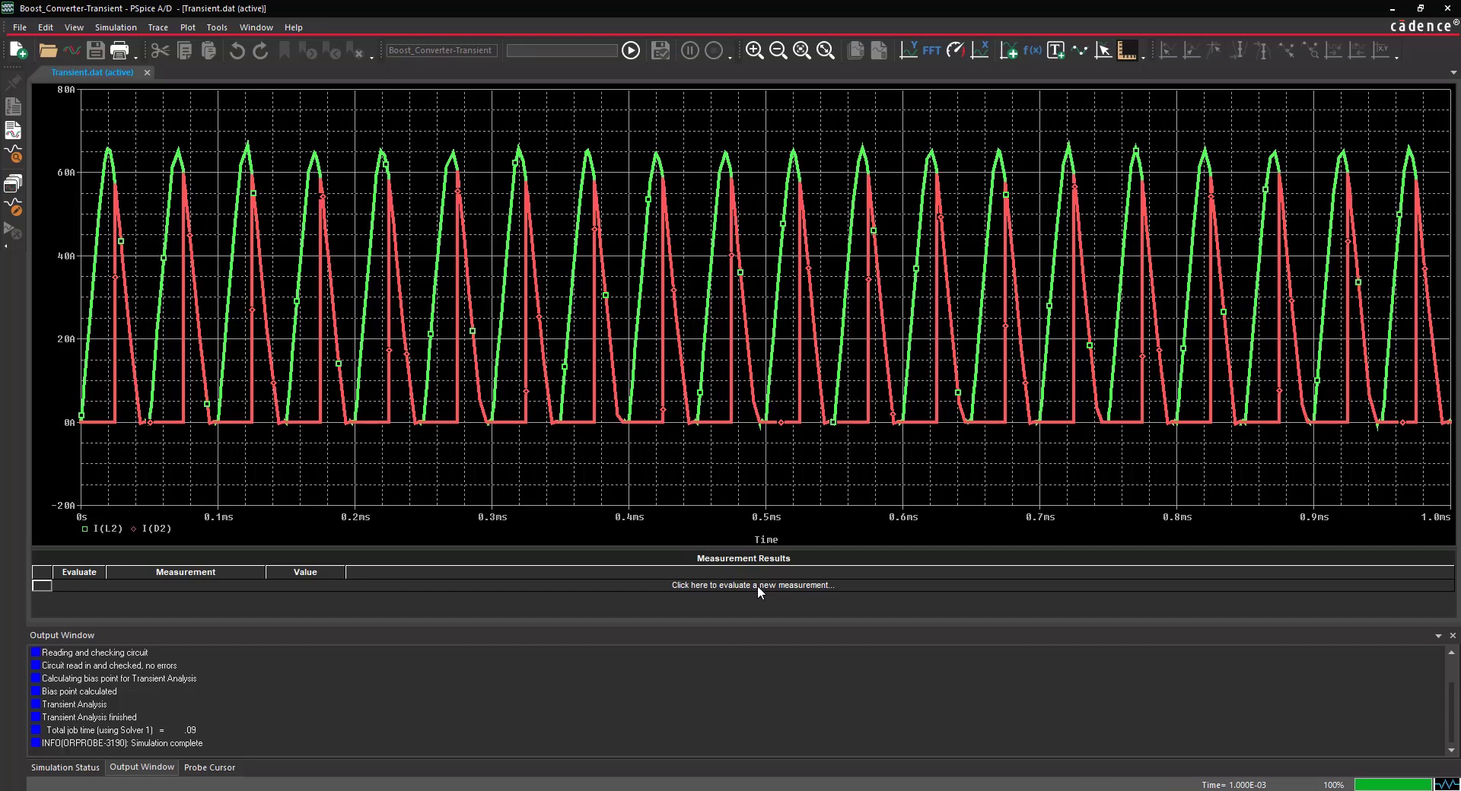
{"action": "left_click", "coordinate": [751, 585]}
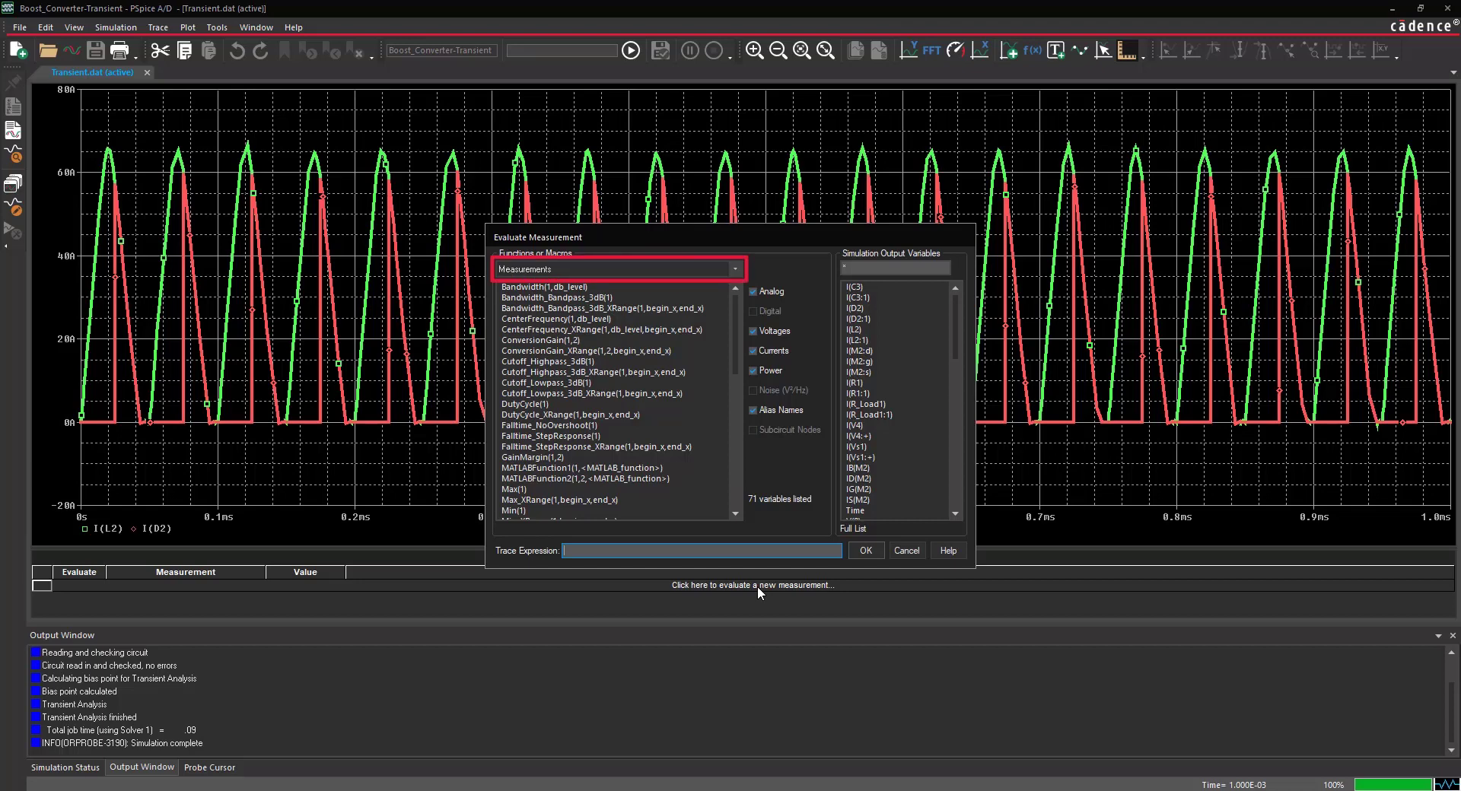
{"action": "left_click", "coordinate": [514, 489]}
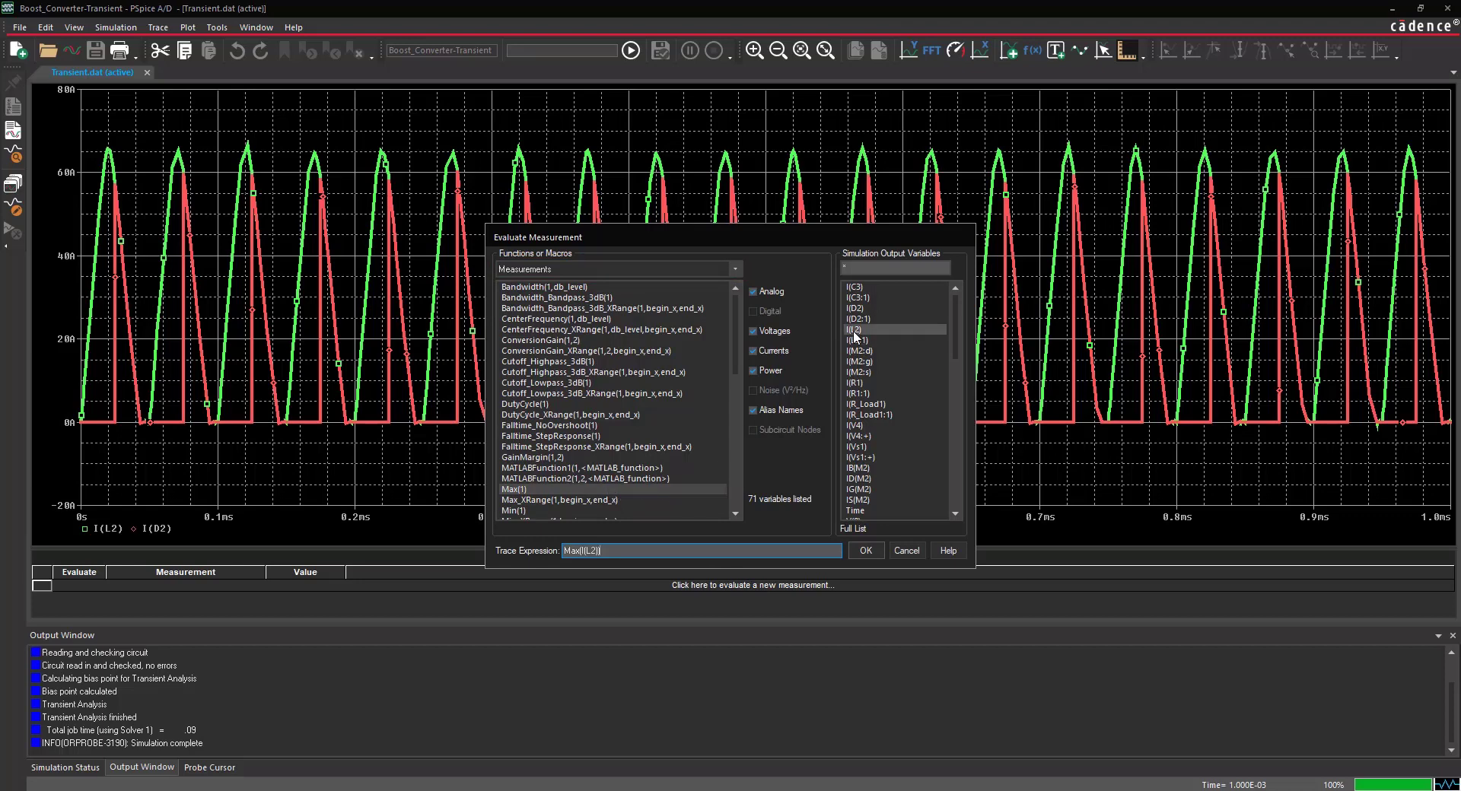
{"action": "left_click", "coordinate": [865, 550]}
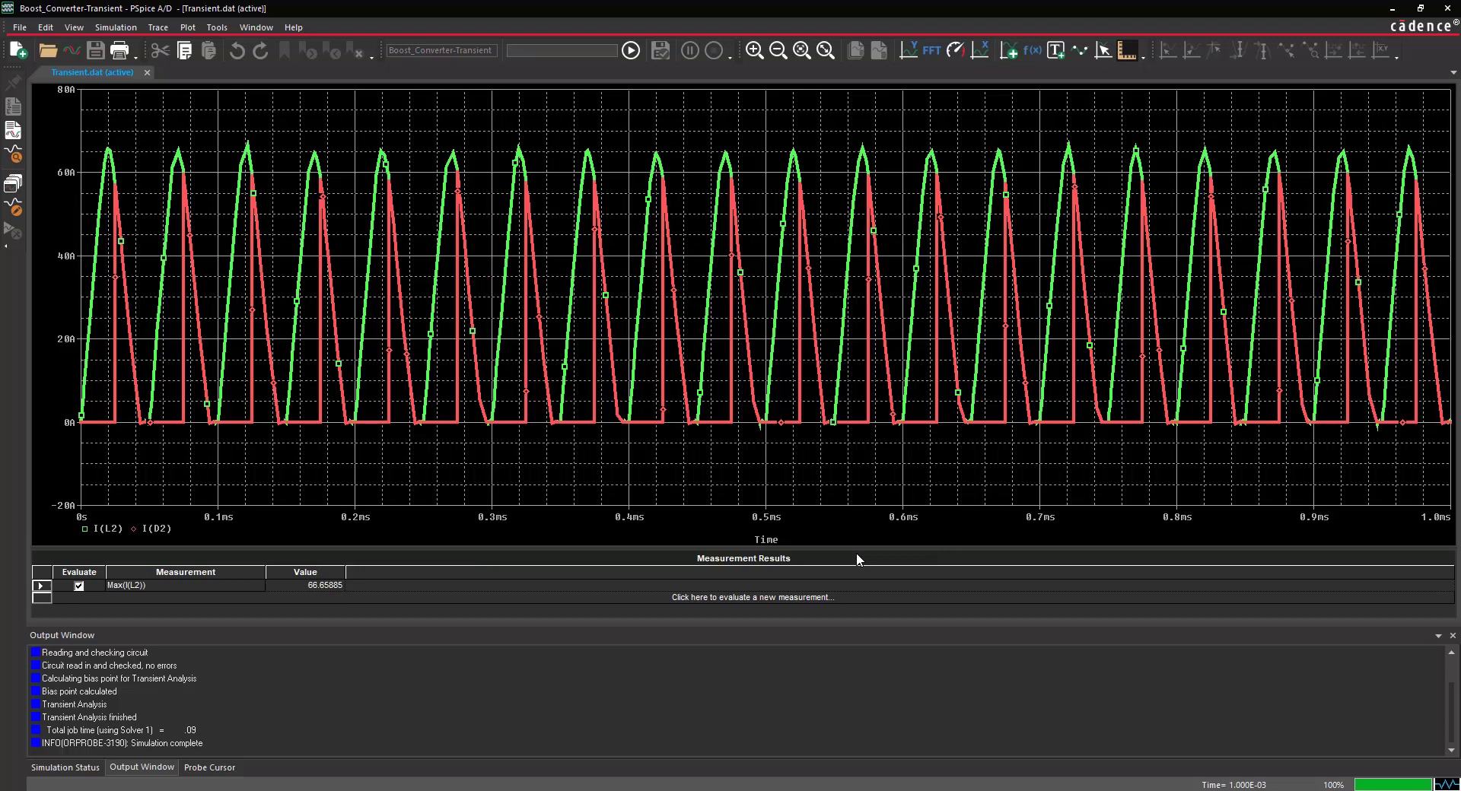
- Evaluate a second measurement, Max(I(D2)), giving 60.18979
{"action": "left_click", "coordinate": [751, 598]}
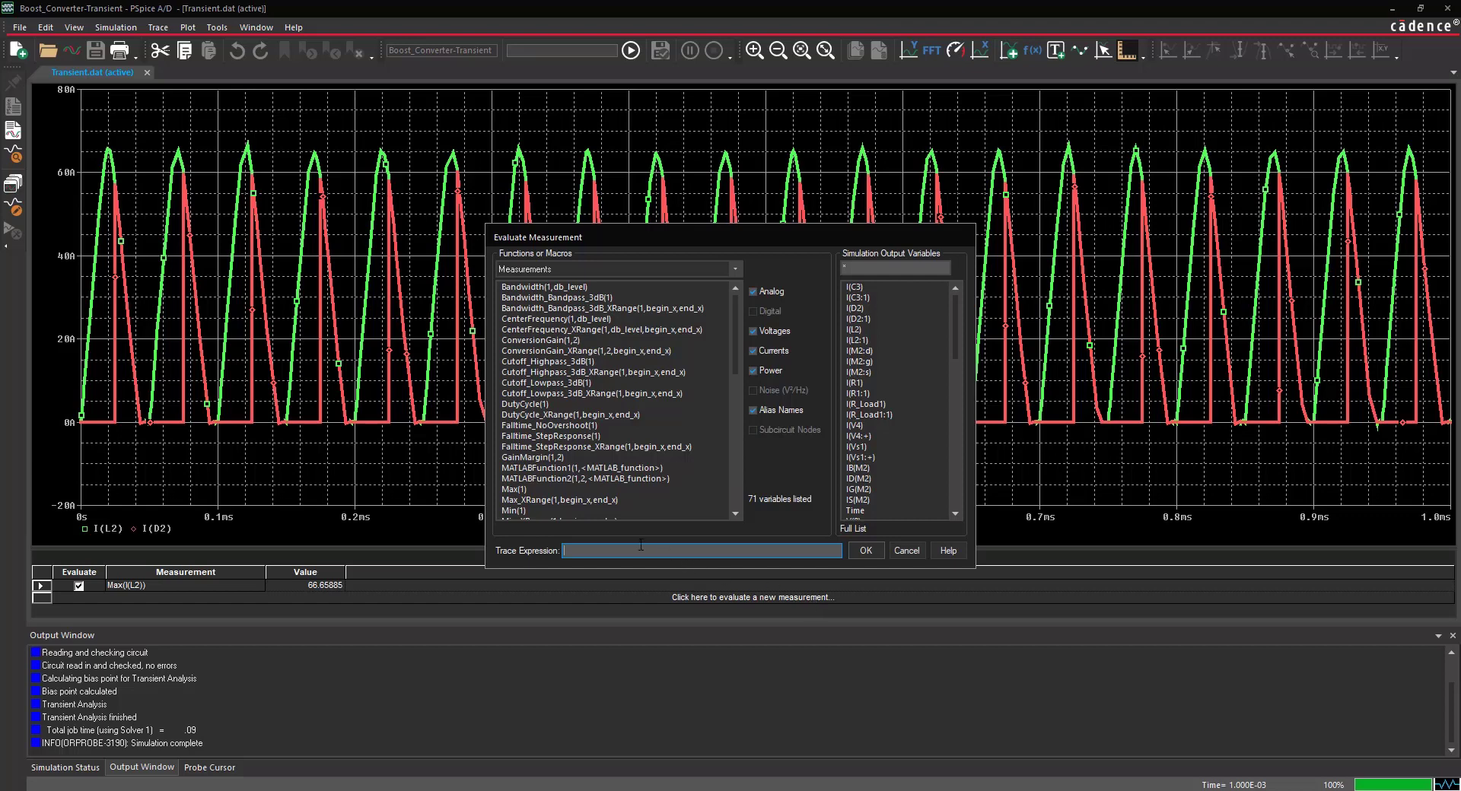
{"action": "left_click", "coordinate": [515, 490]}
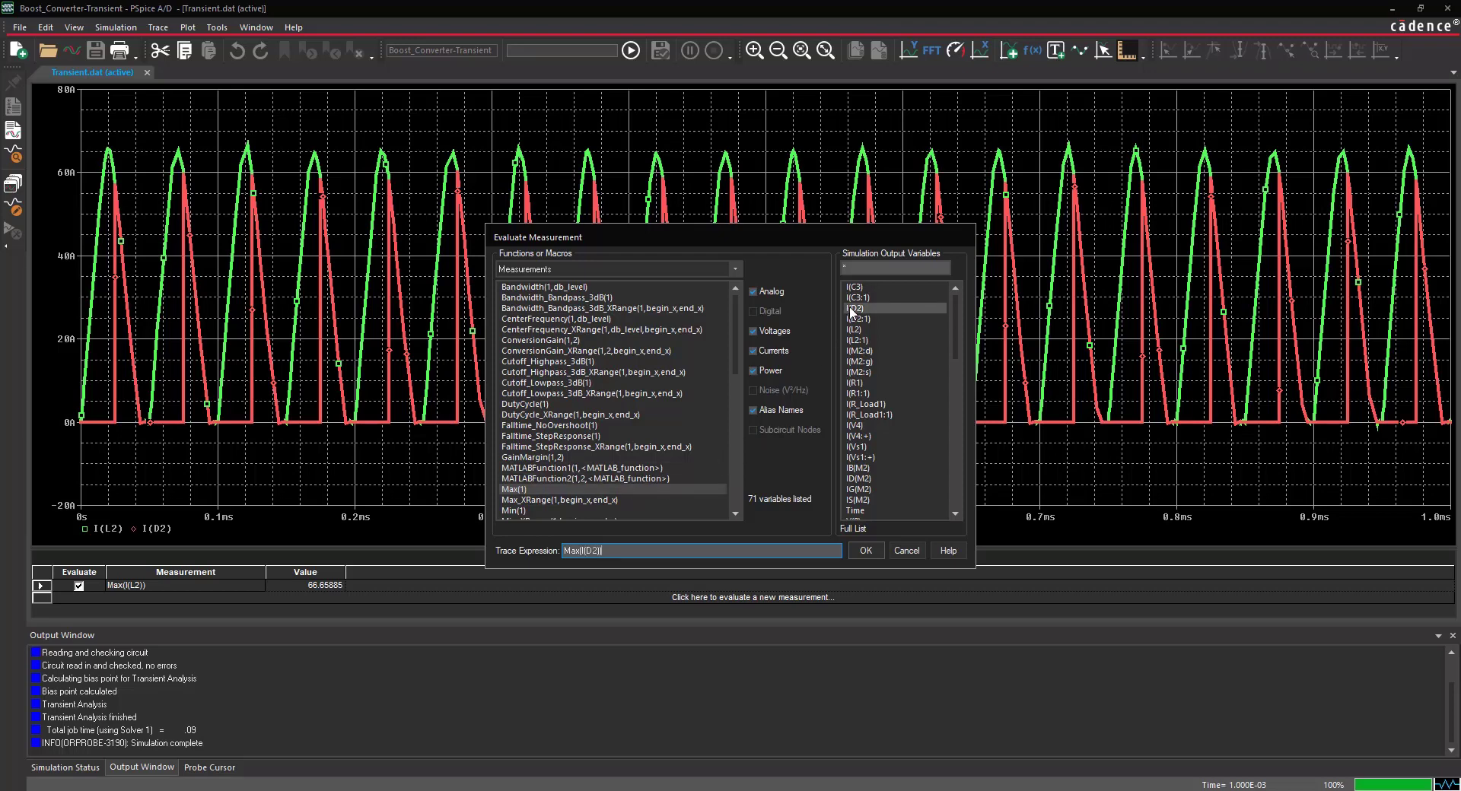
{"action": "left_click", "coordinate": [864, 551]}
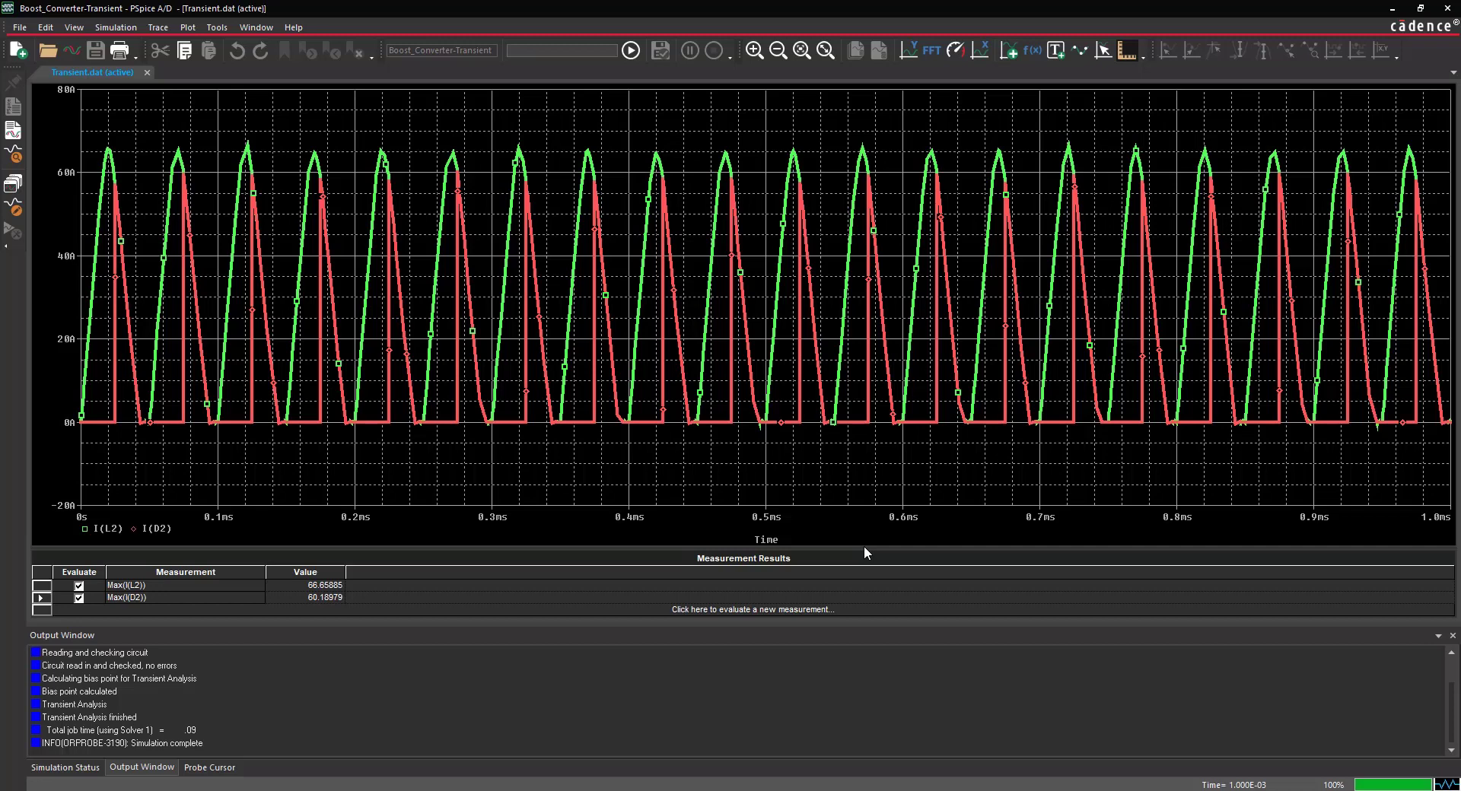
- Set the profile's Probe Window option to show only the Last Plot after simulation
{"action": "left_click", "coordinate": [116, 27]}
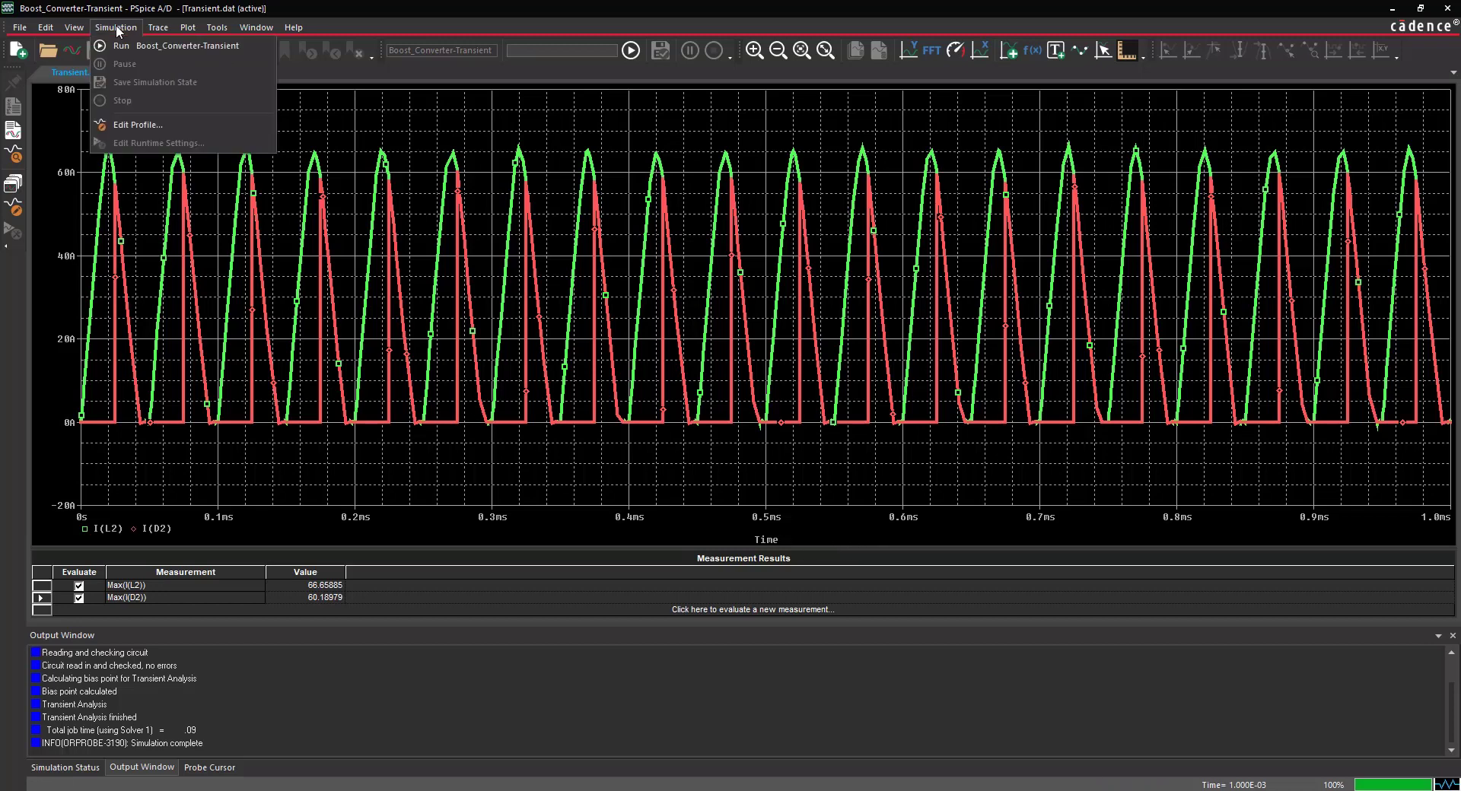
{"action": "left_click", "coordinate": [137, 124]}
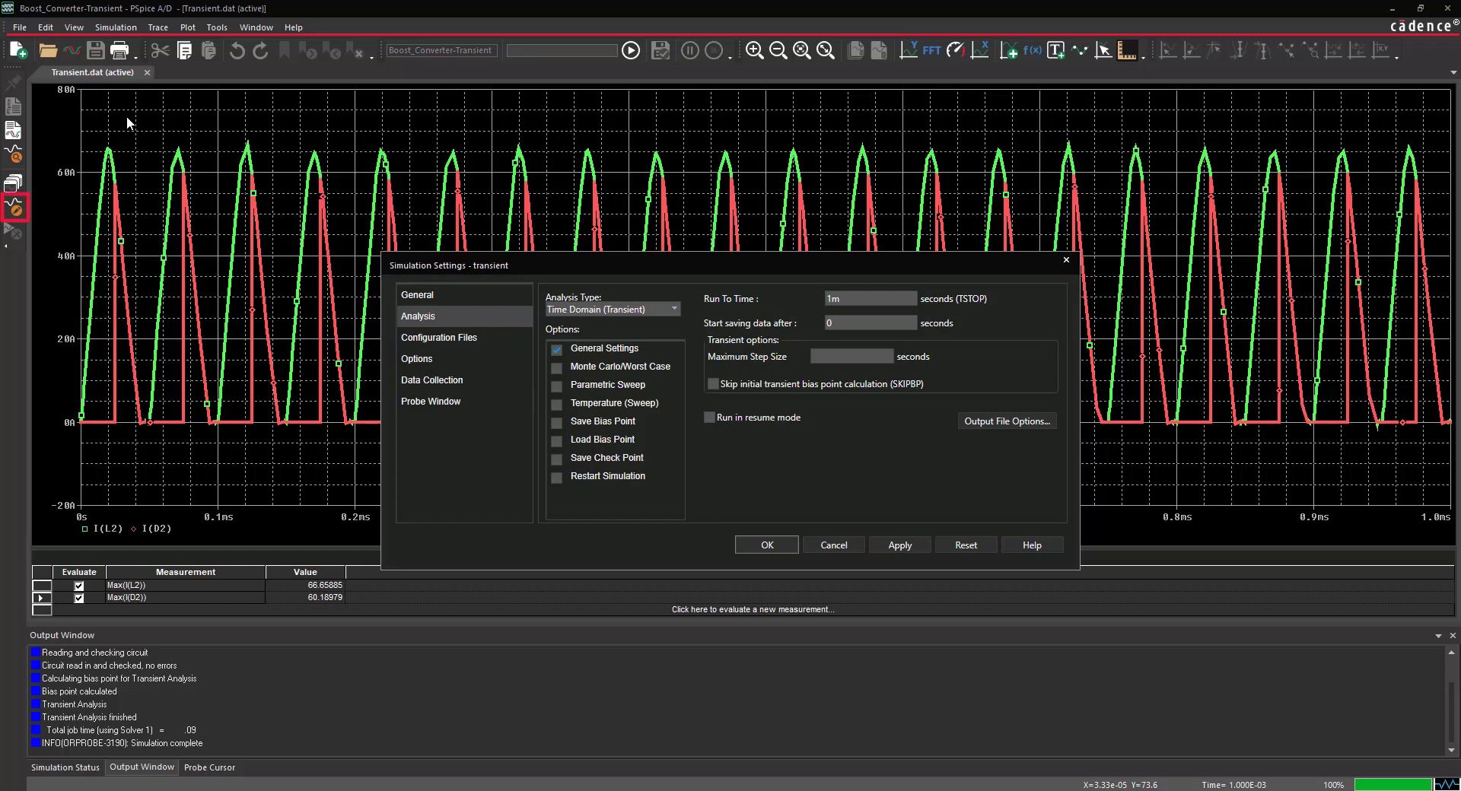
{"action": "mouse_move", "coordinate": [463, 351]}
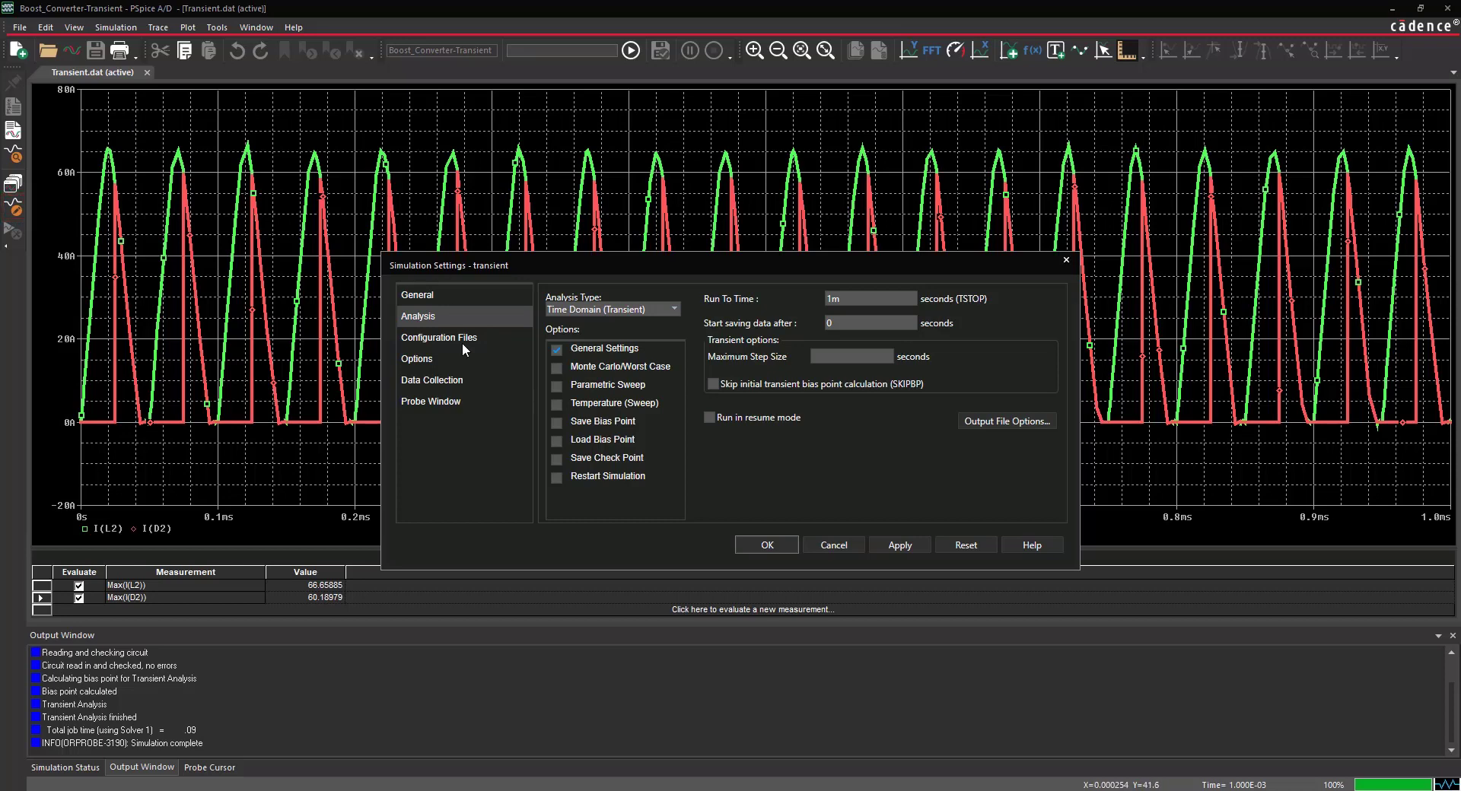
{"action": "left_click", "coordinate": [430, 402]}
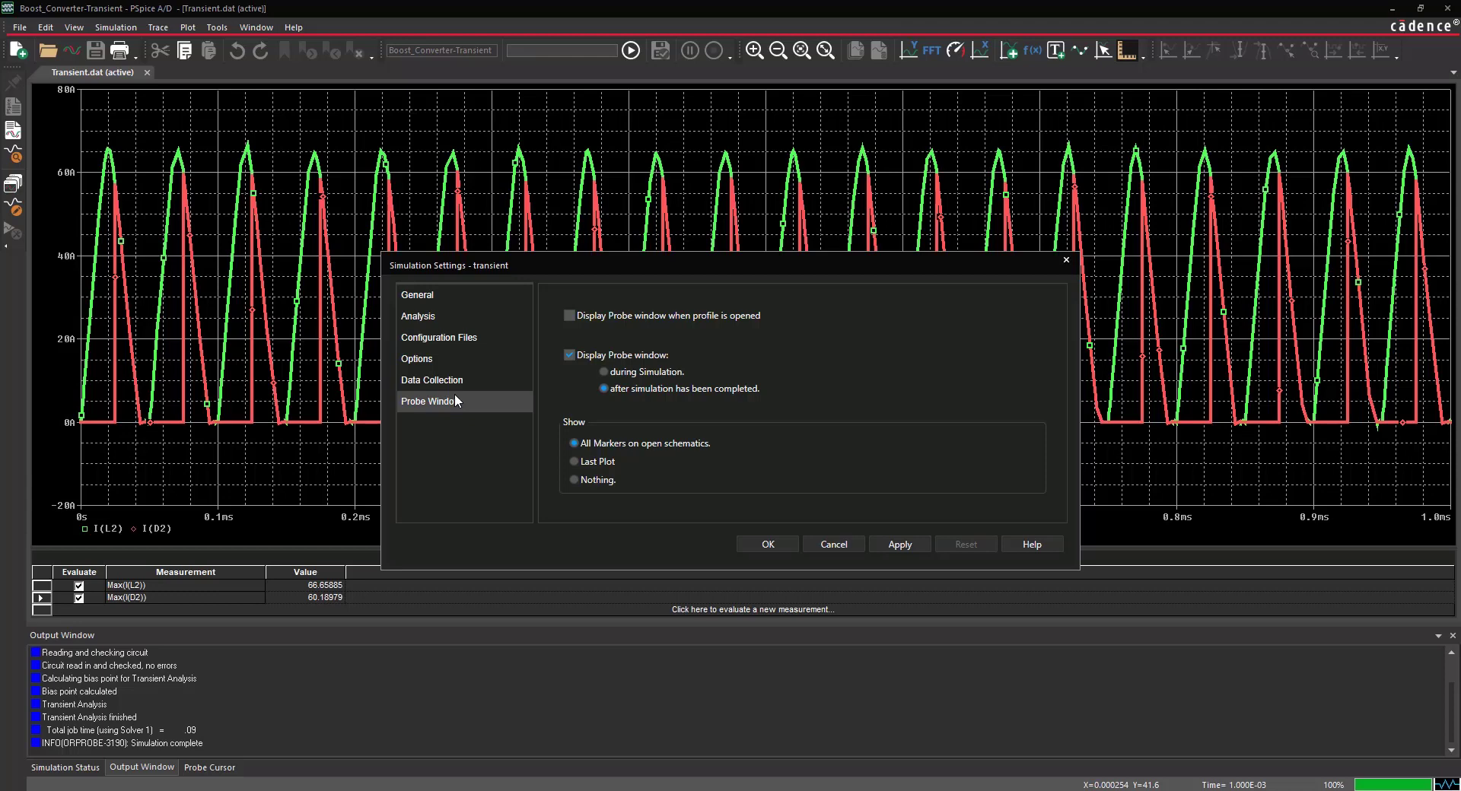
{"action": "left_click", "coordinate": [574, 461]}
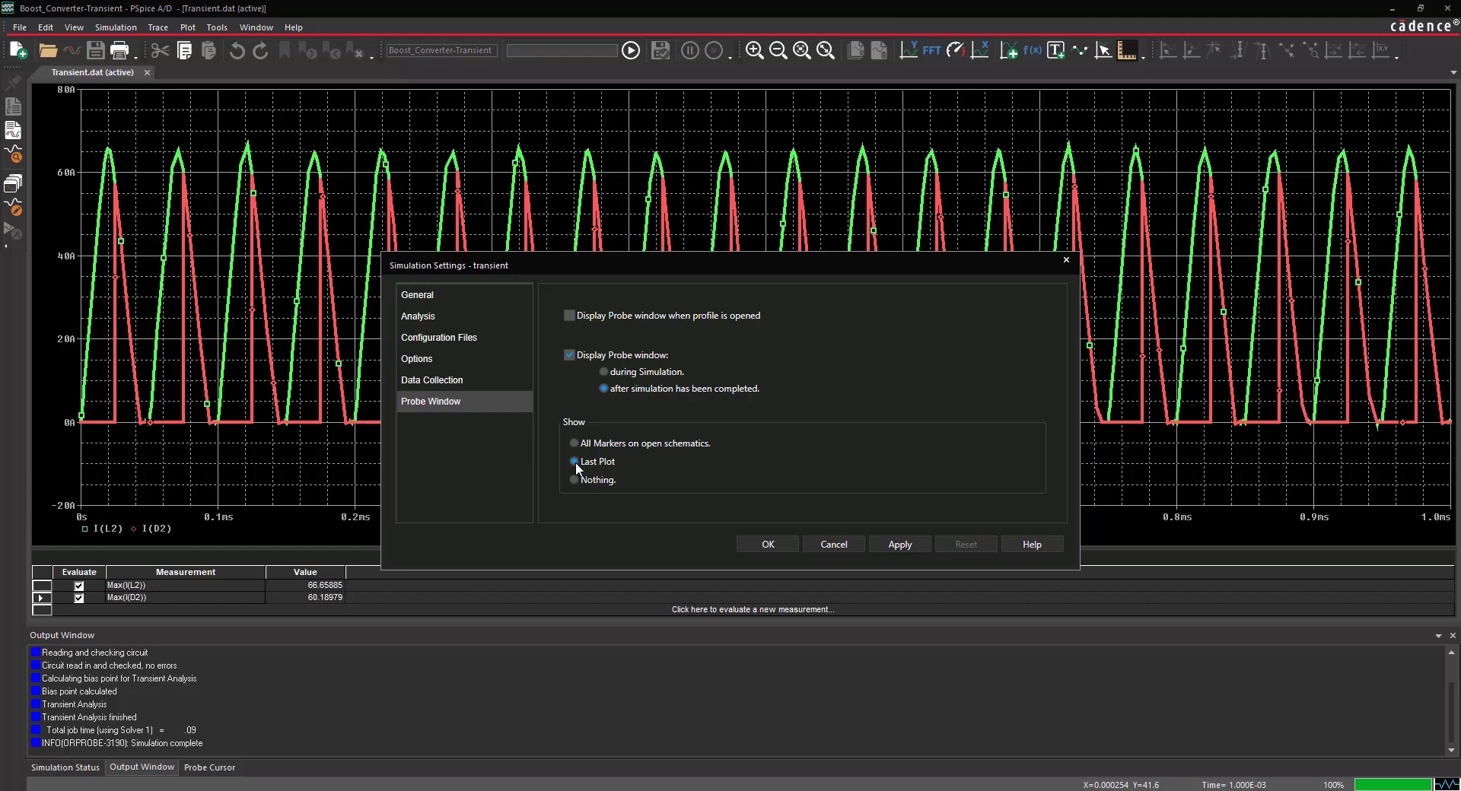
{"action": "left_click", "coordinate": [574, 461]}
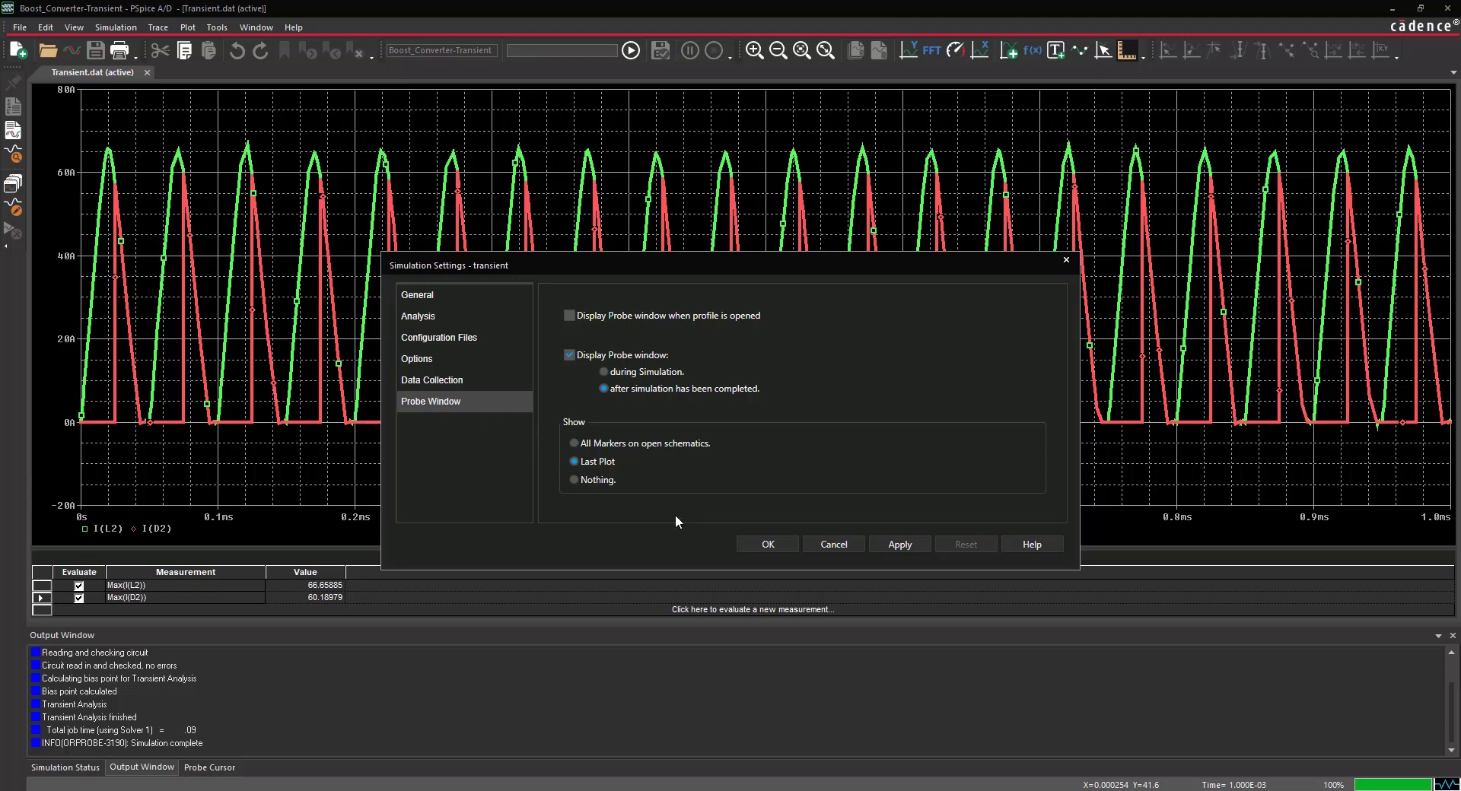
{"action": "left_click", "coordinate": [766, 543]}
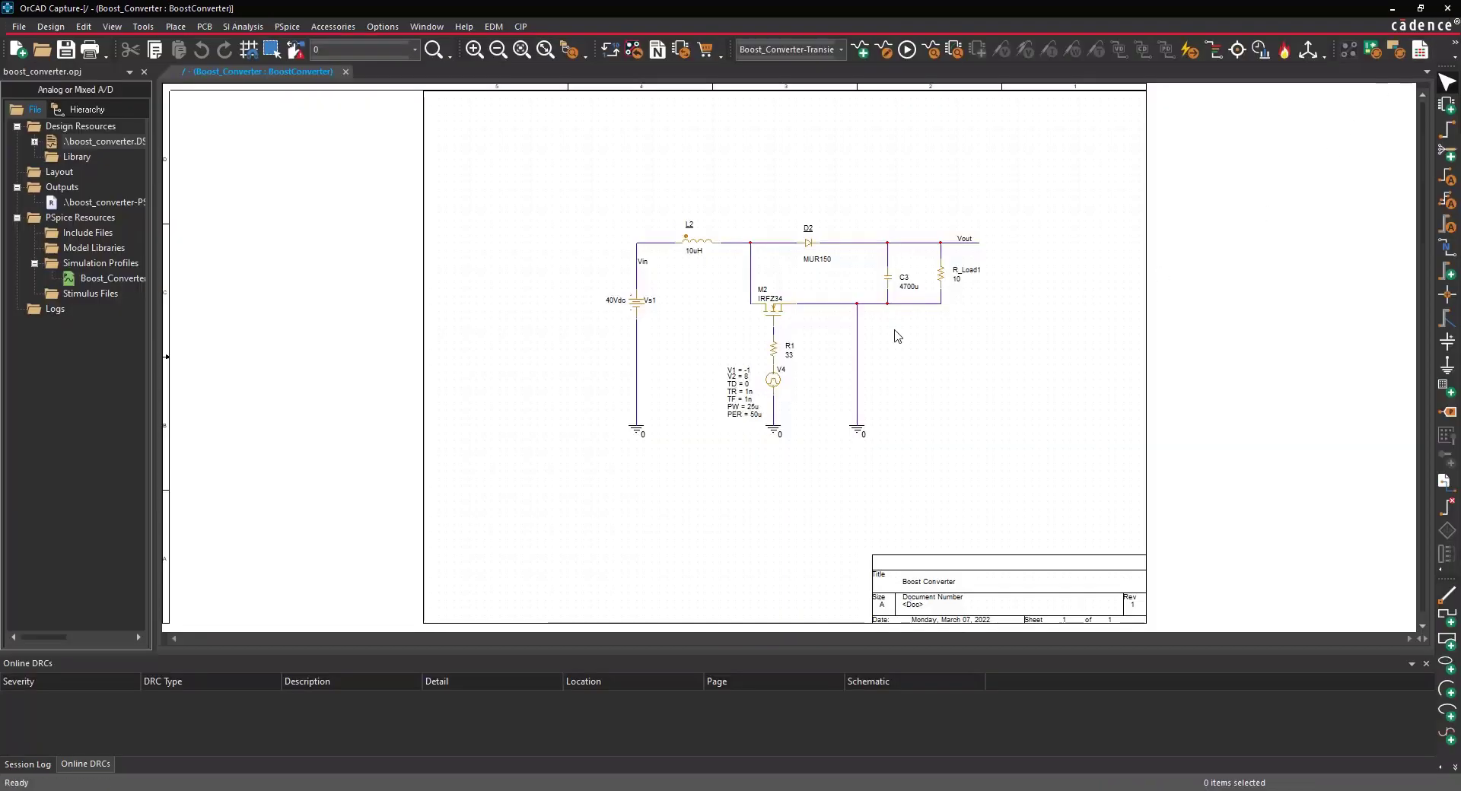
- Change source Vs1 from 40Vdc to 12Vdc and rerun the PSpice simulation
{"action": "double_click", "coordinate": [617, 300]}
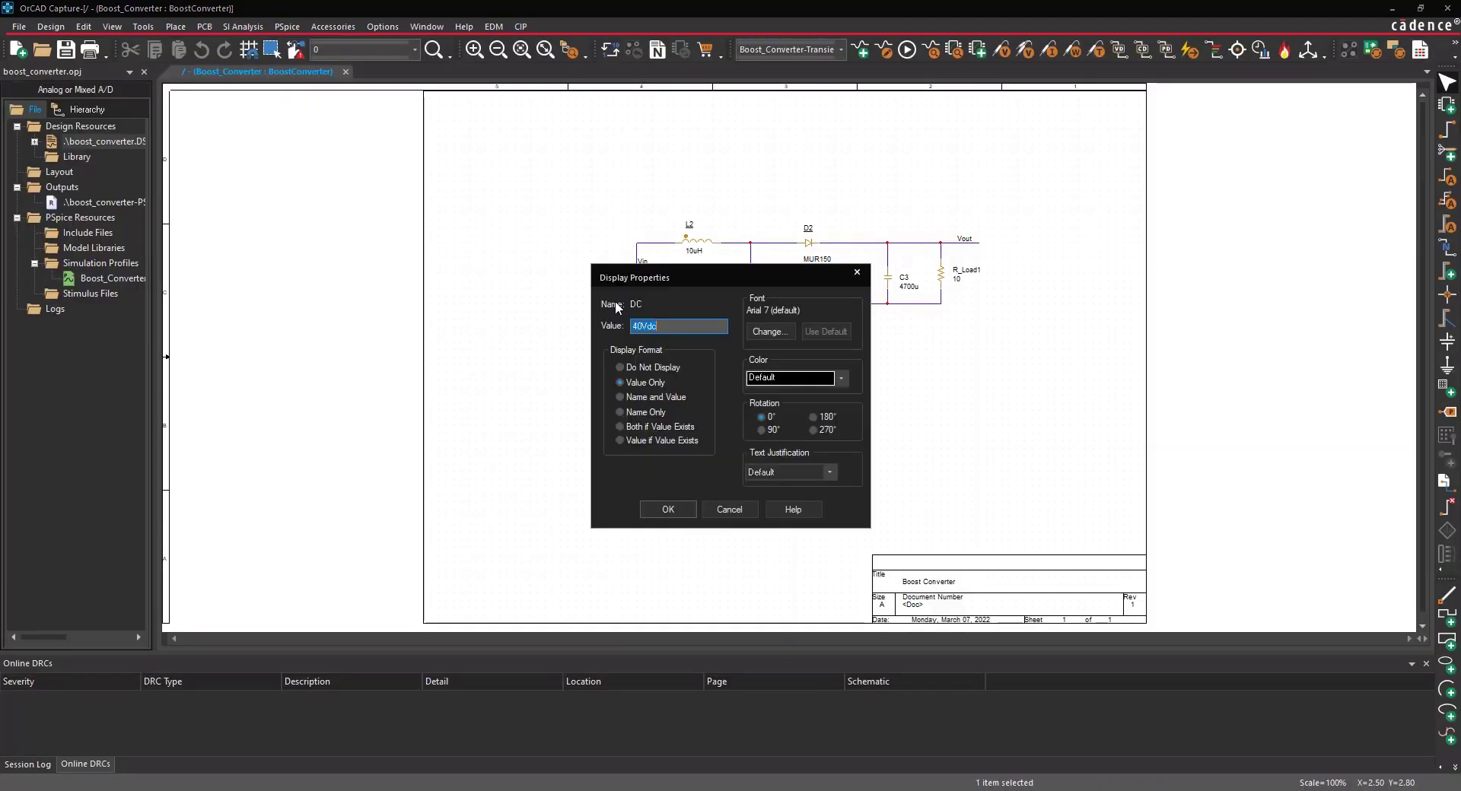
{"action": "type", "text": "12Vdc"}
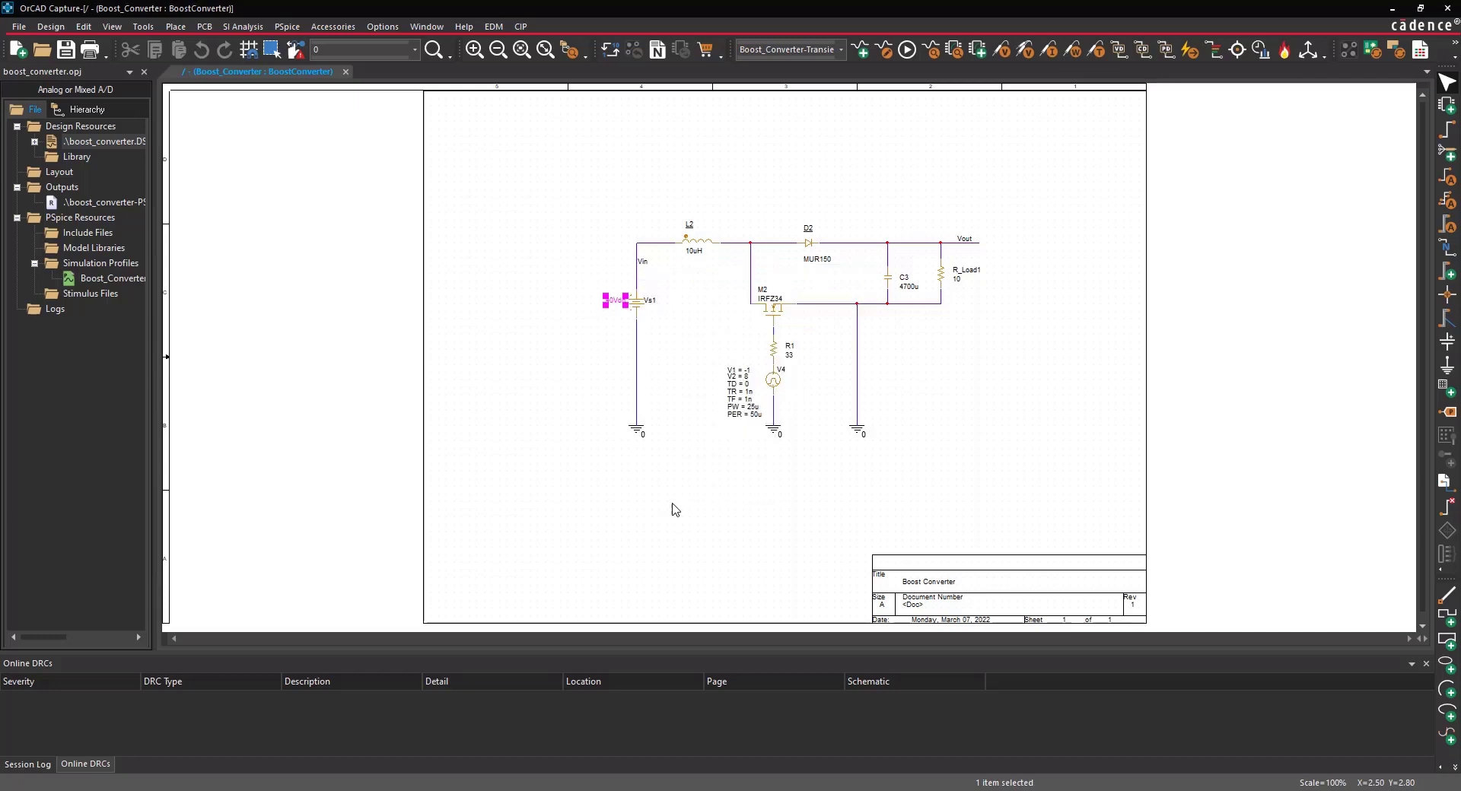
{"action": "left_click", "coordinate": [286, 26]}
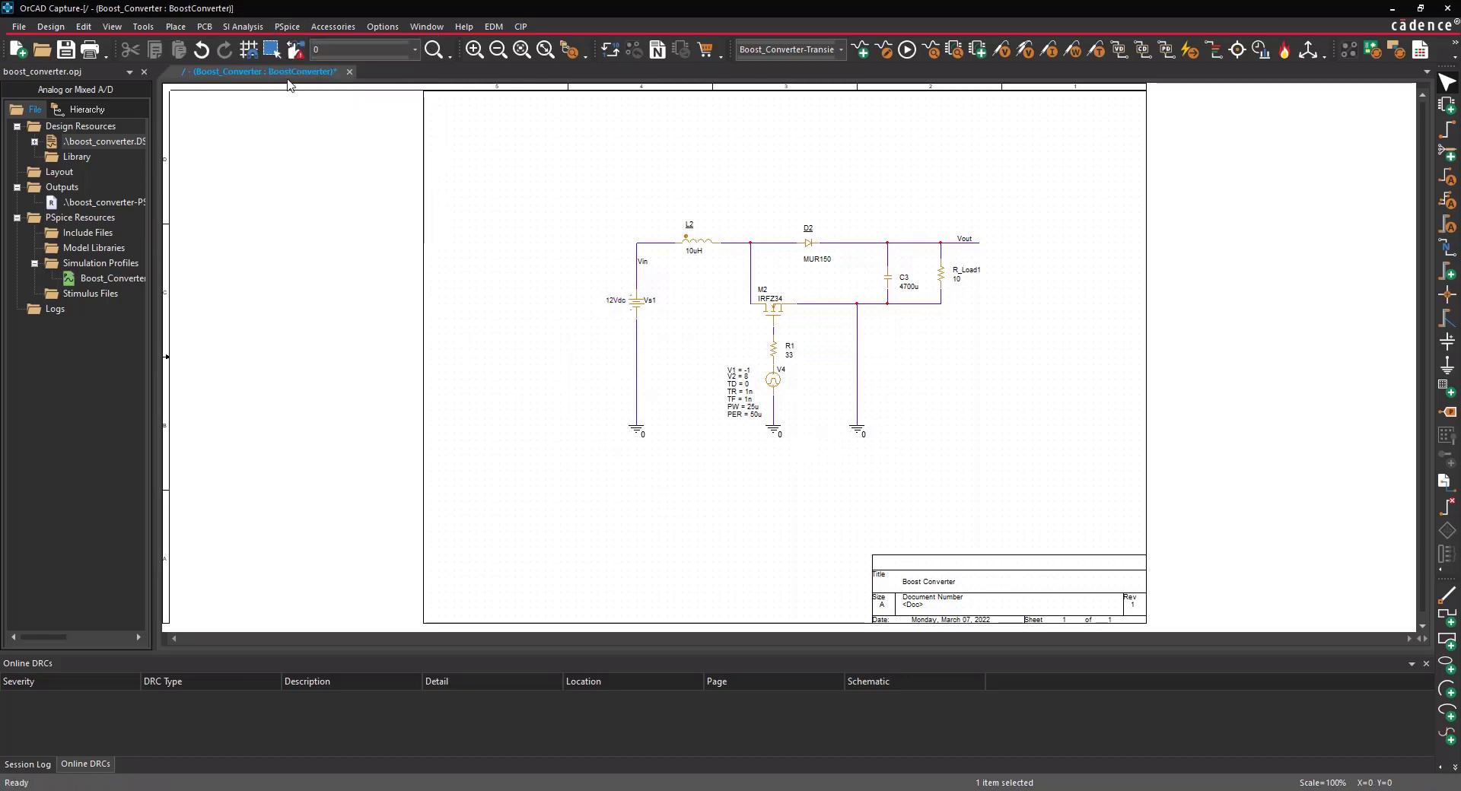
{"action": "left_click", "coordinate": [908, 49]}
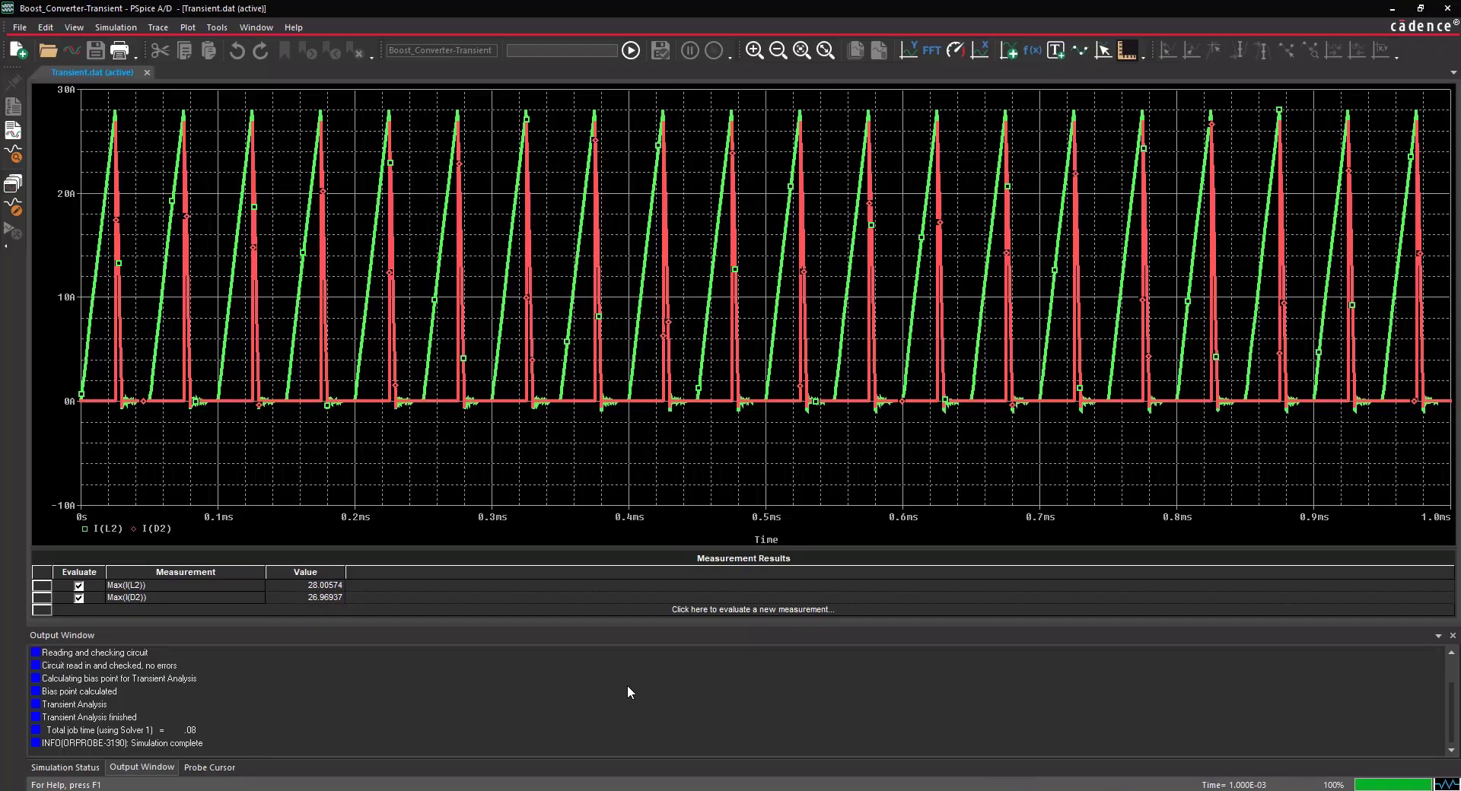
- Focus the inductor and diode current plot and open the Window menu
{"action": "left_click", "coordinate": [125, 529]}
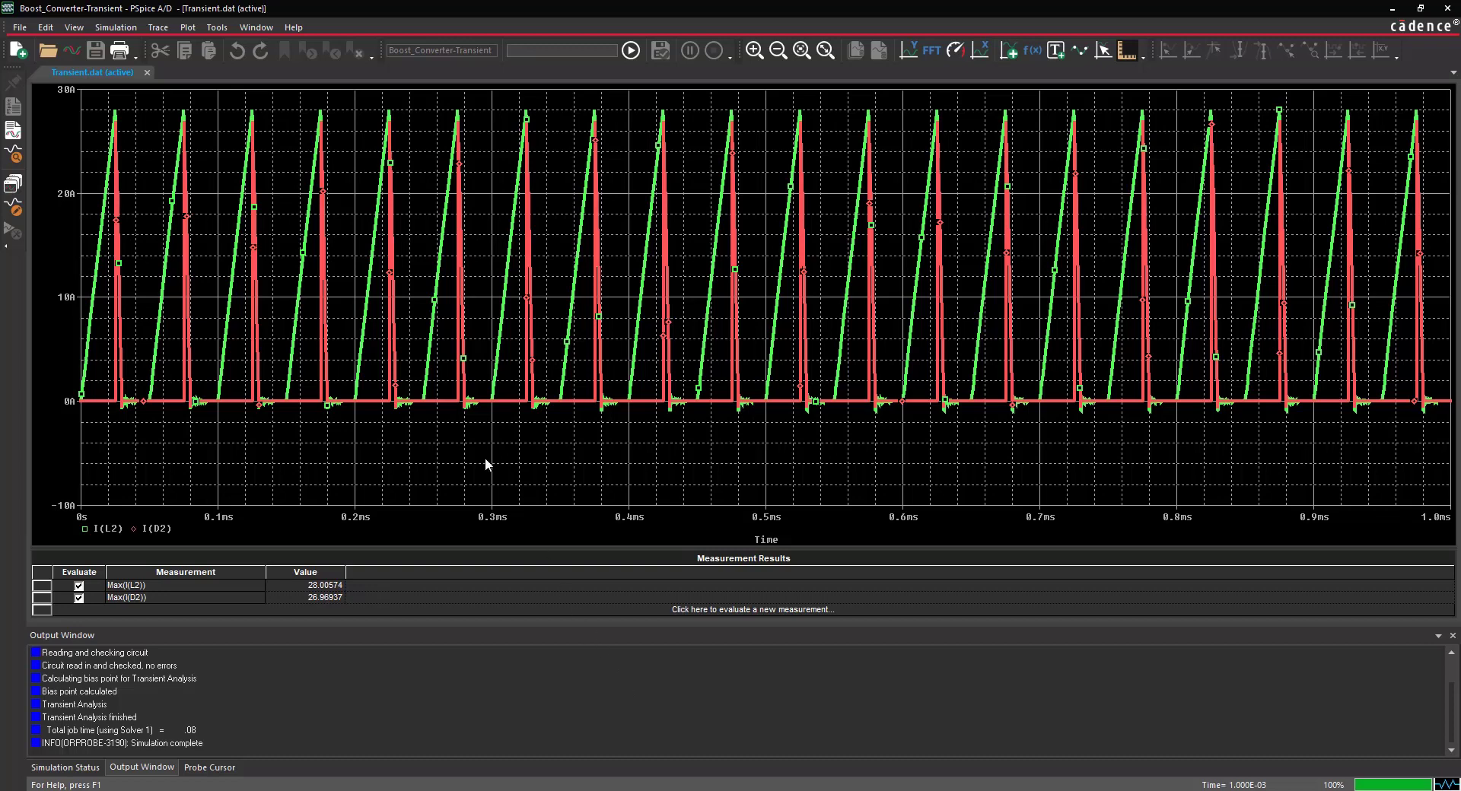
{"action": "left_click", "coordinate": [256, 27]}
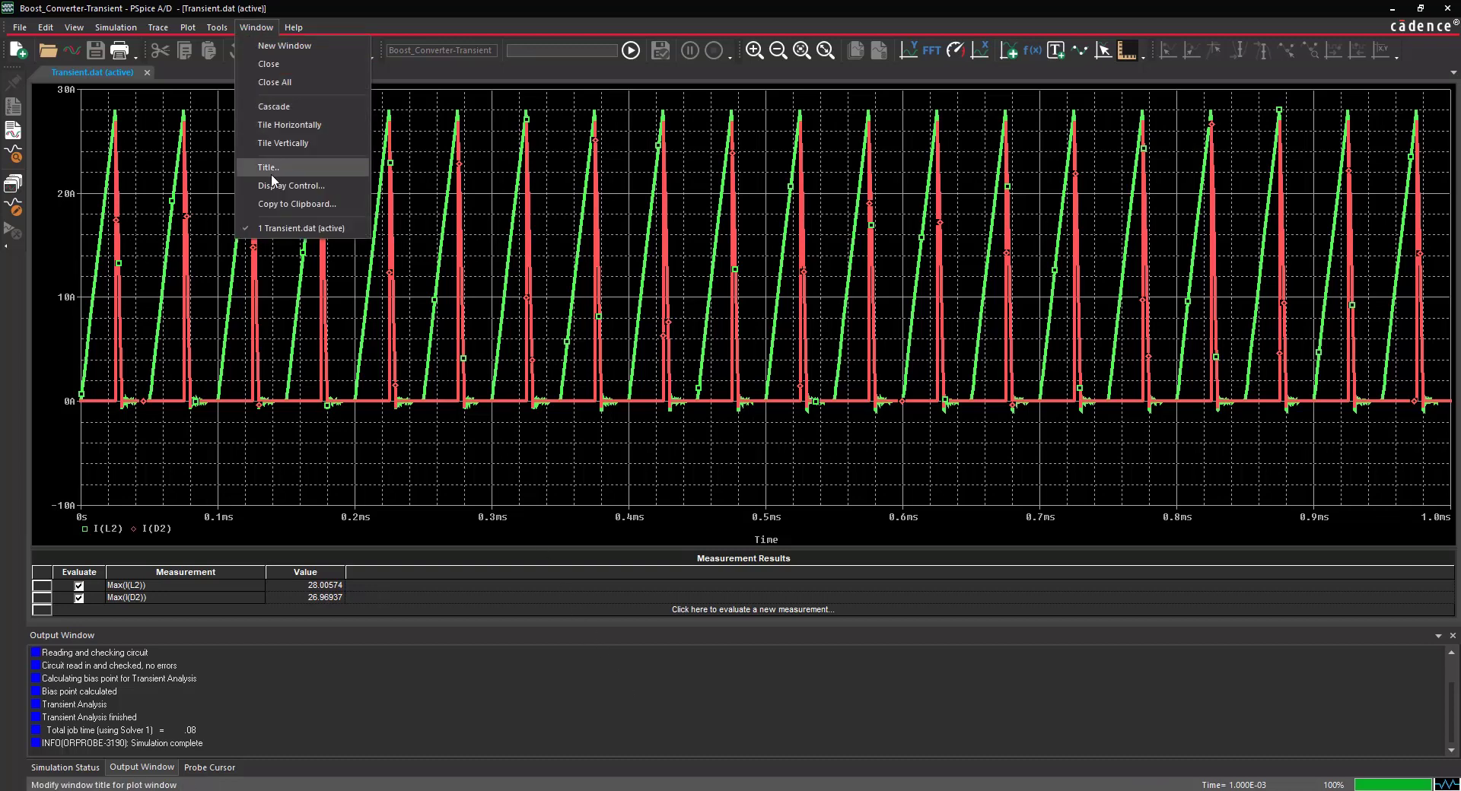
- Save the current display as 'MAX IL ID' to a .prb template file
{"action": "left_click", "coordinate": [290, 186]}
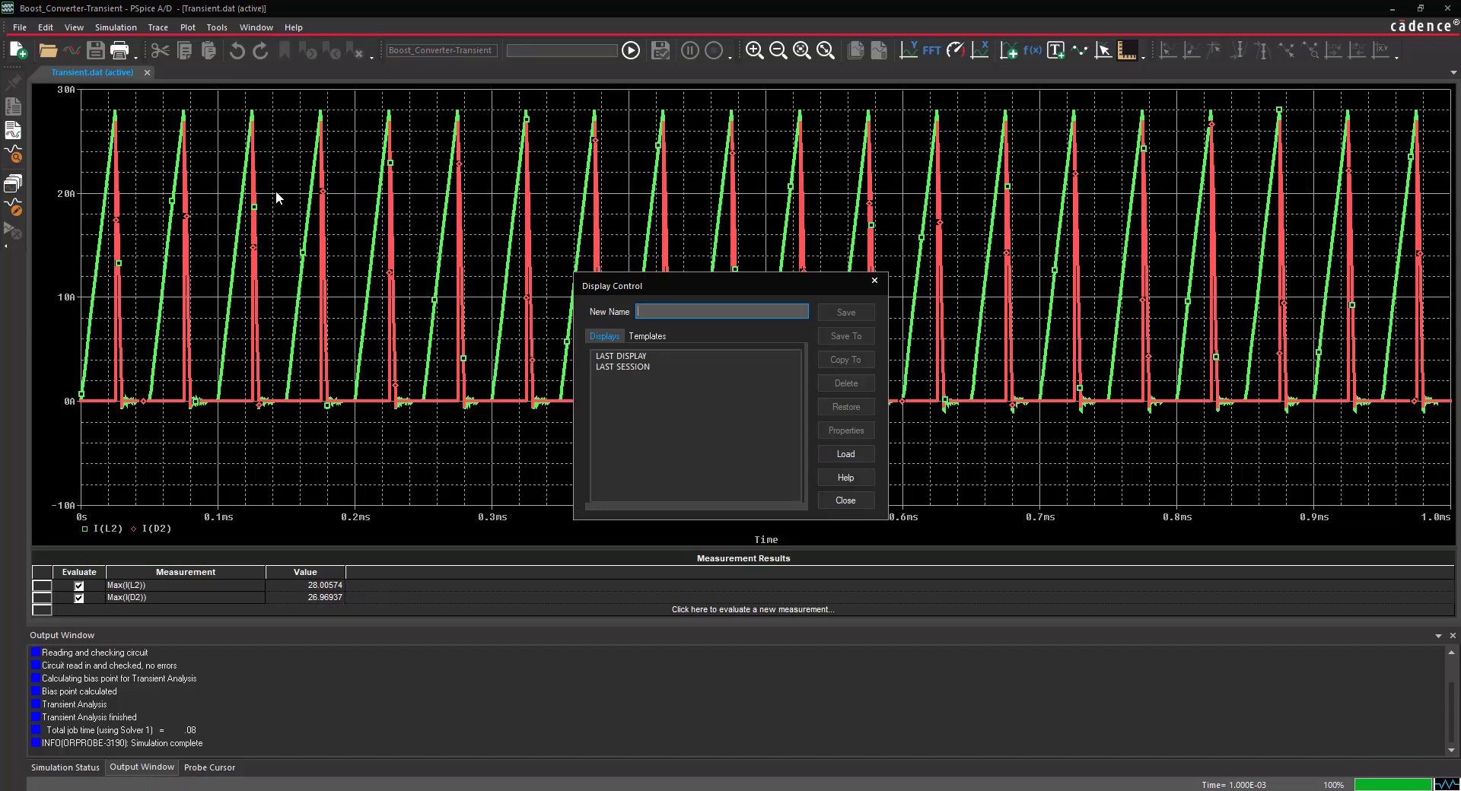
{"action": "mouse_move", "coordinate": [615, 324]}
{"action": "type", "text": "MAX IL ID"}
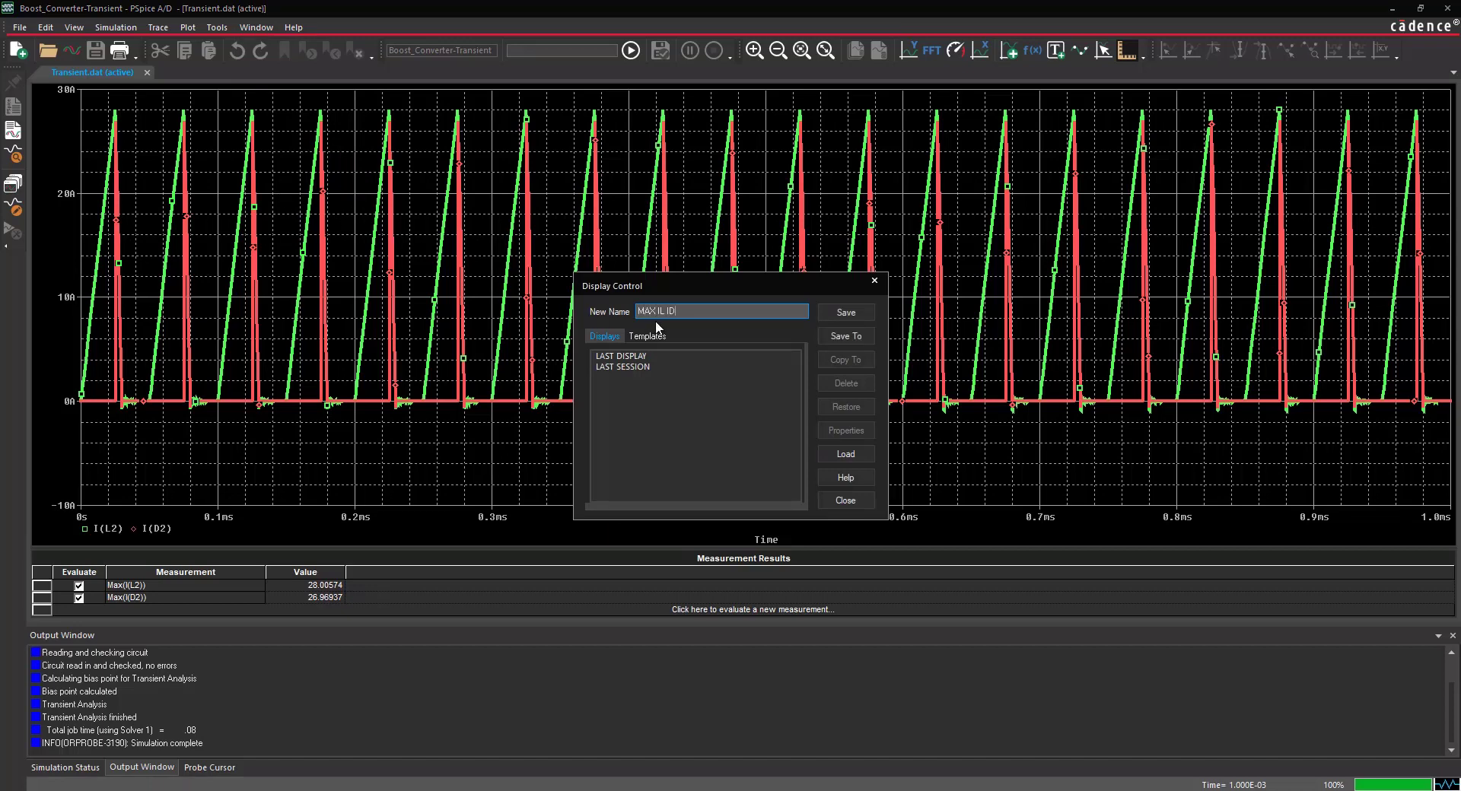
{"action": "mouse_move", "coordinate": [844, 336]}
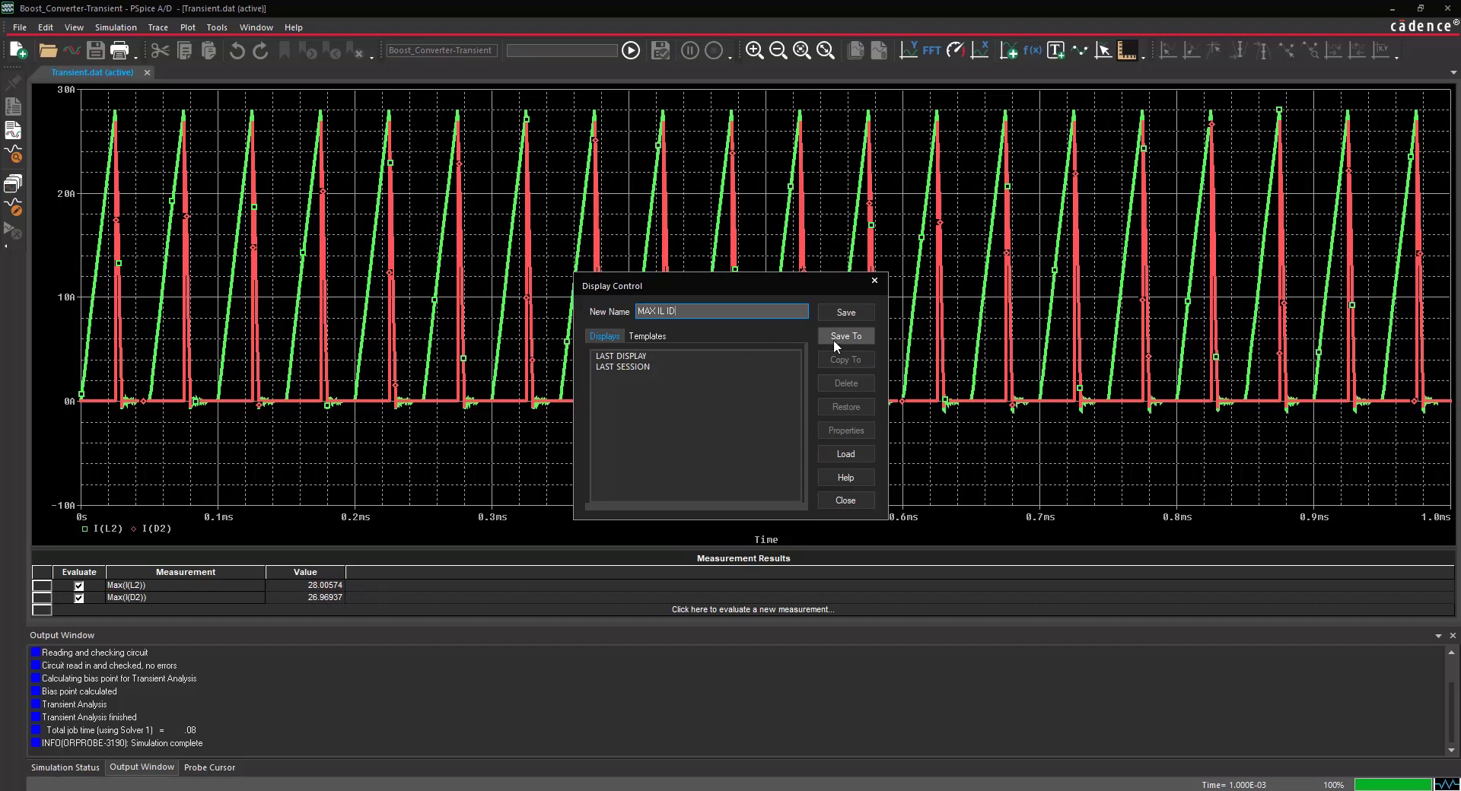
{"action": "left_click", "coordinate": [843, 337]}
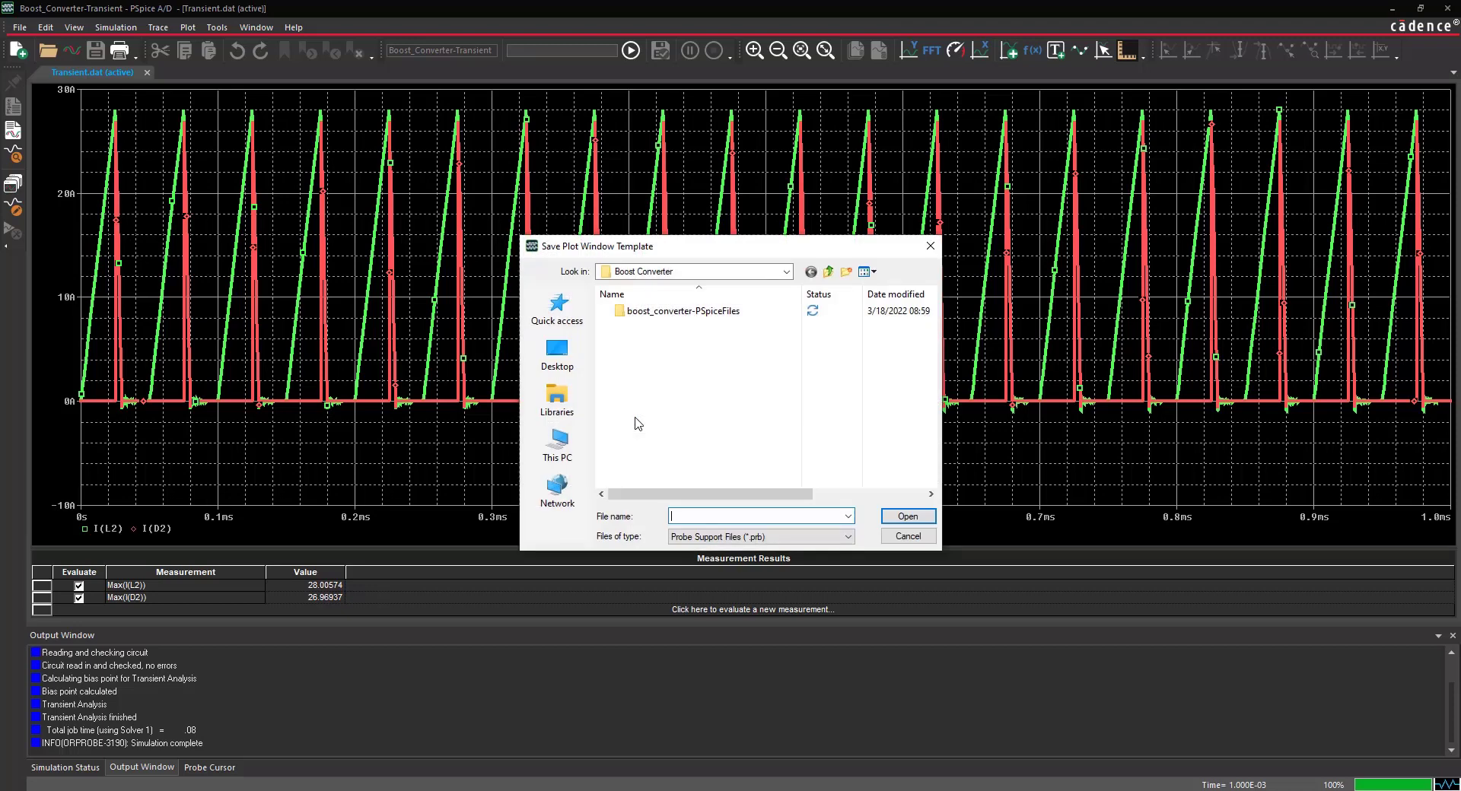
{"action": "type", "text": "MAX IL ID"}
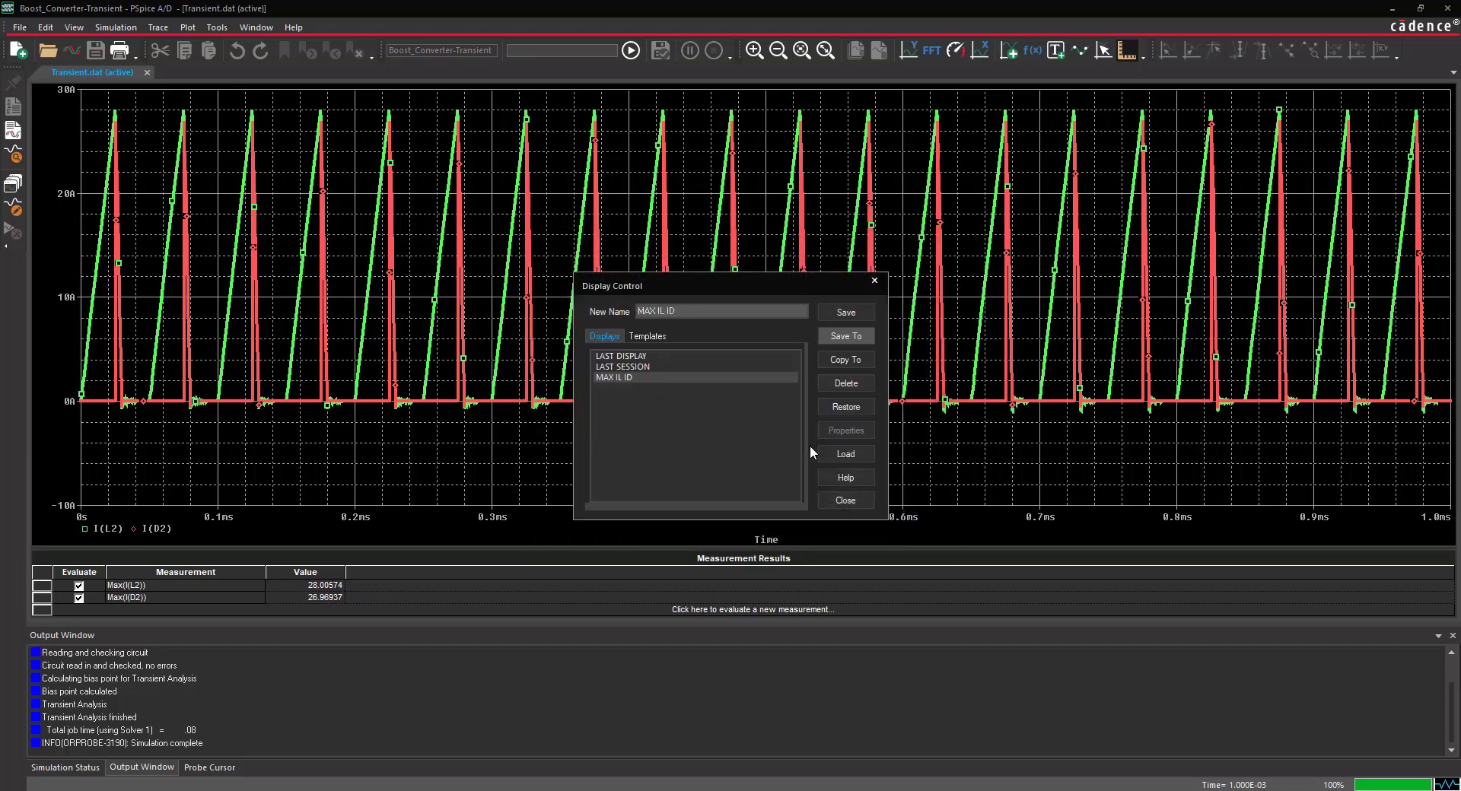
{"action": "left_click", "coordinate": [843, 501]}
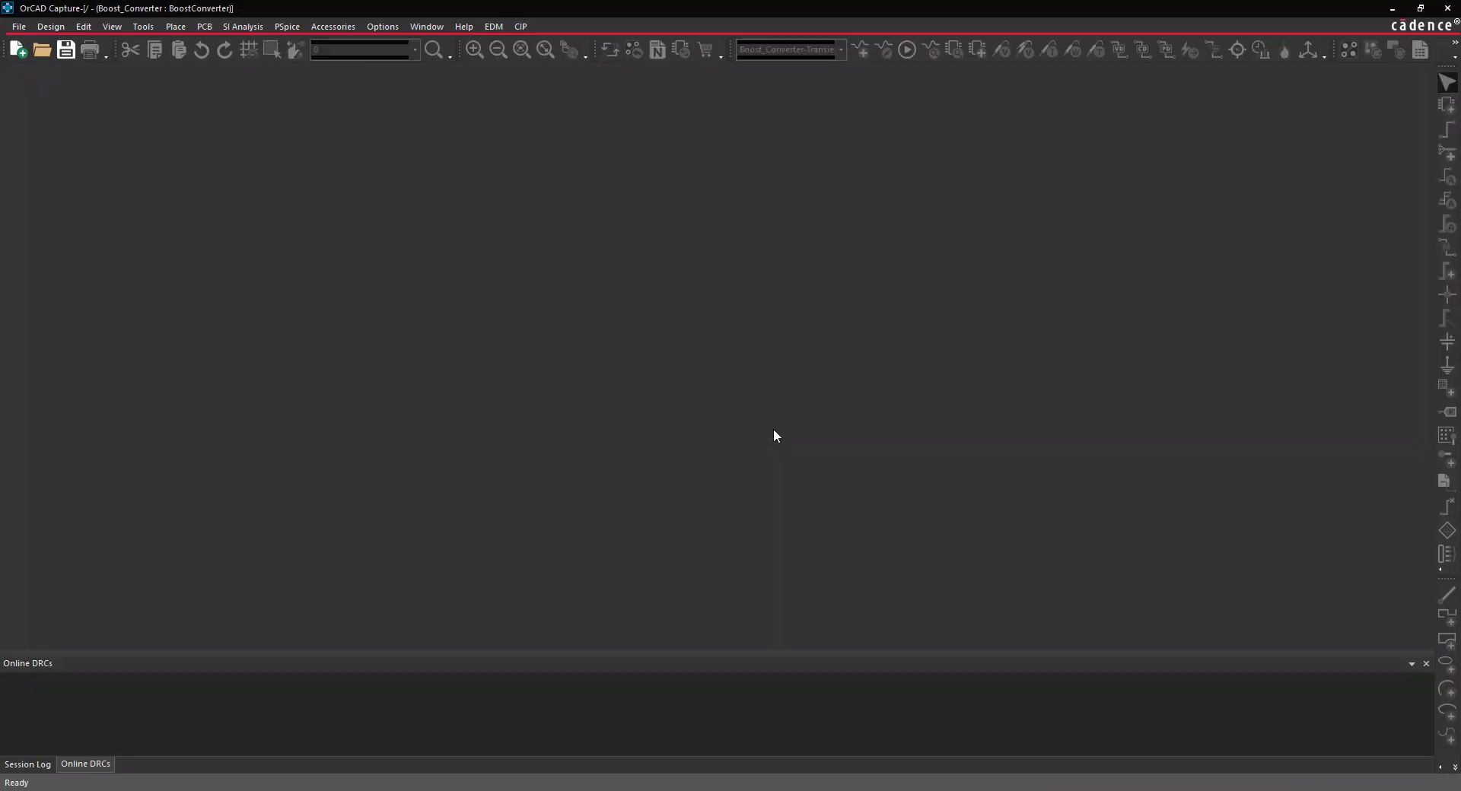
{"action": "mouse_move", "coordinate": [86, 111]}
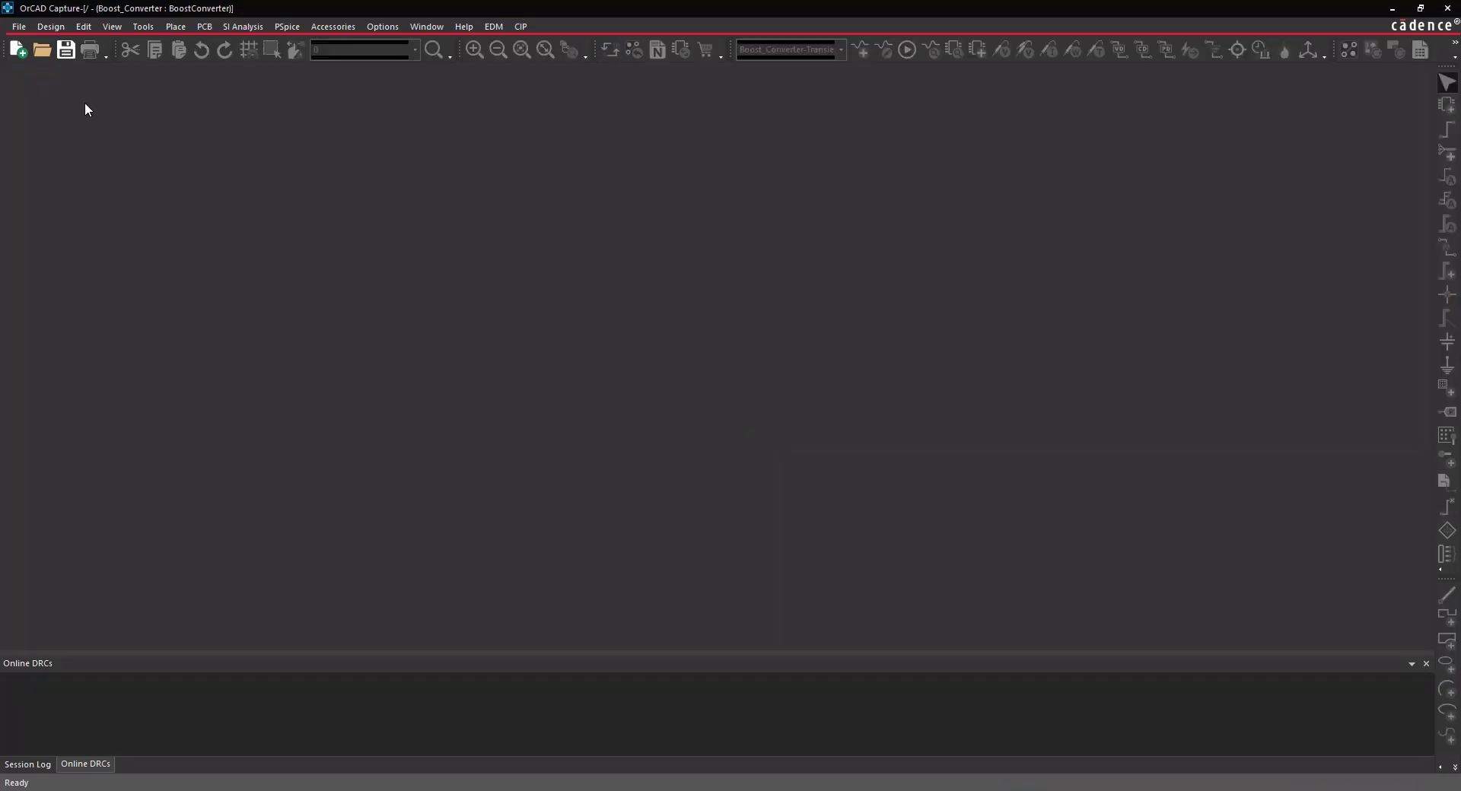
- Open the Buck converter design from the bundled Demo Designs
{"action": "left_click", "coordinate": [17, 26]}
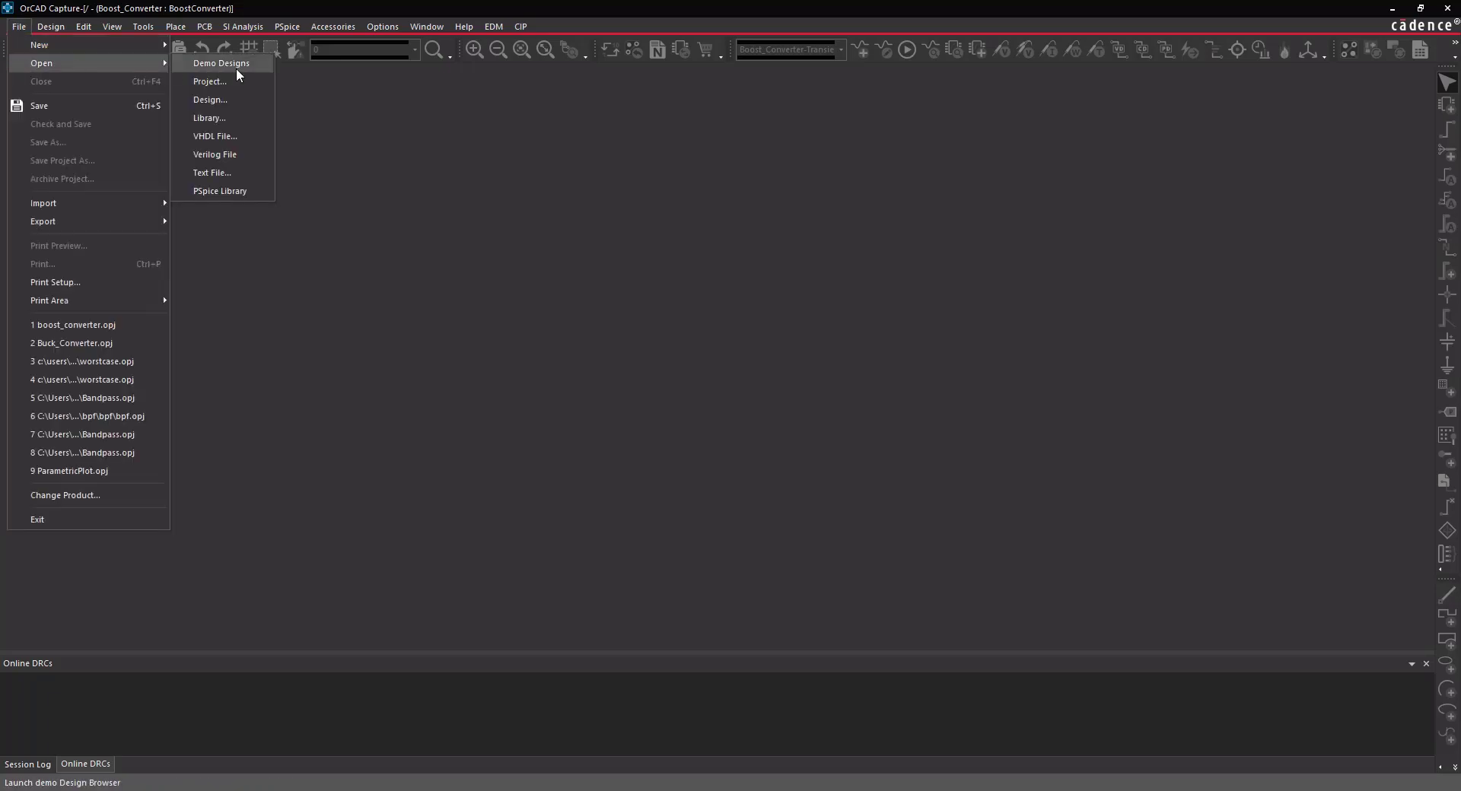
{"action": "left_click", "coordinate": [220, 62]}
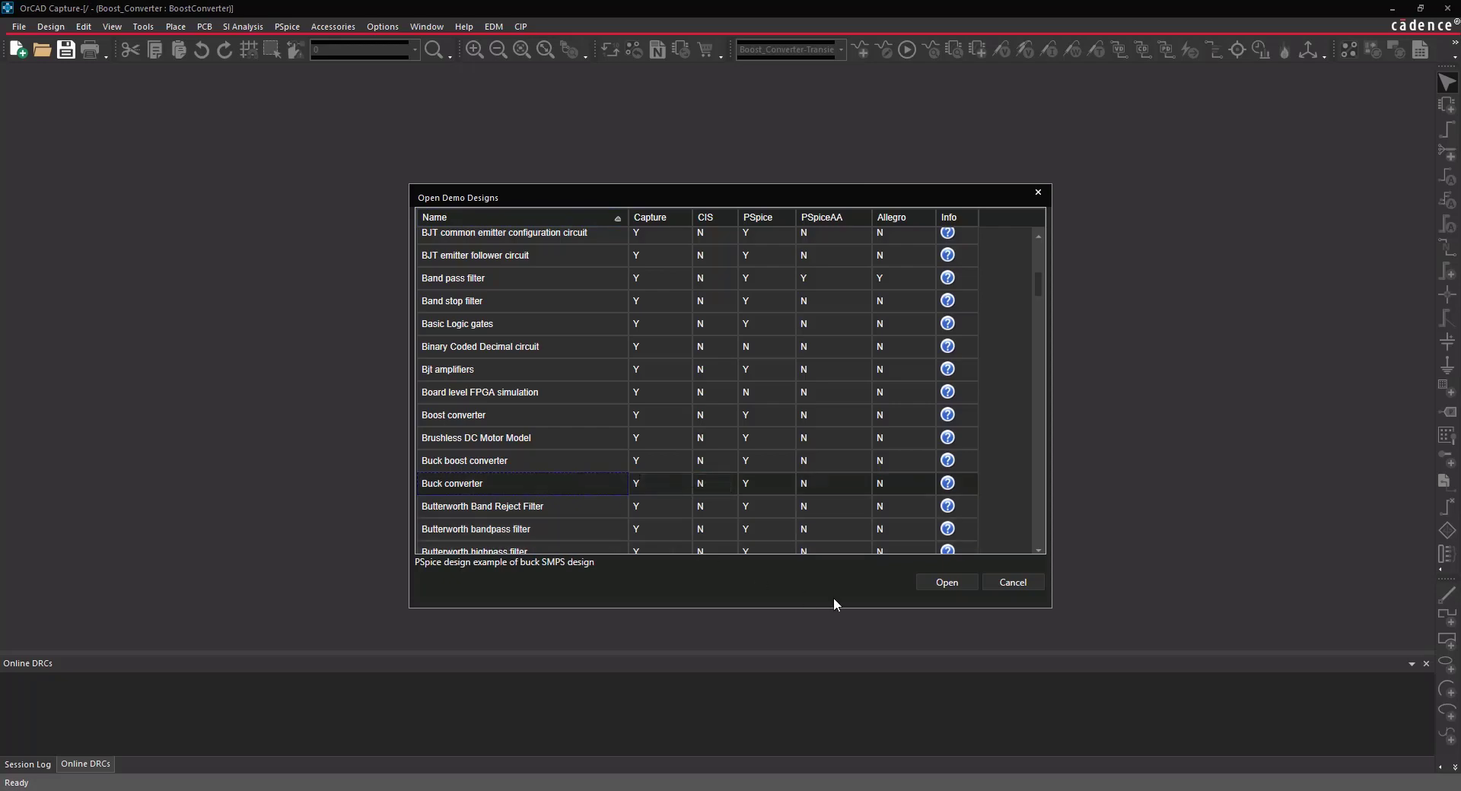
{"action": "left_click", "coordinate": [945, 581]}
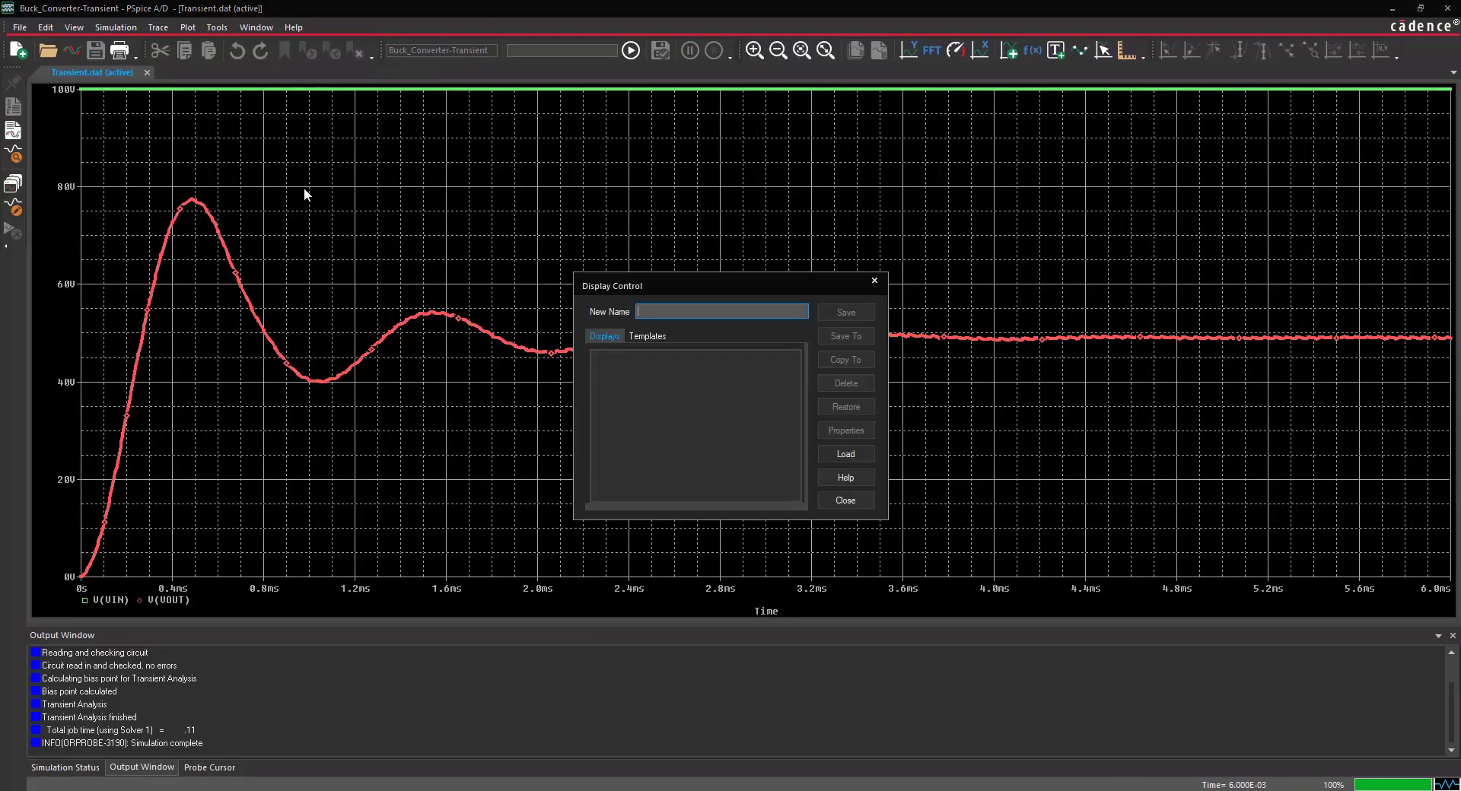
{"action": "mouse_move", "coordinate": [395, 248]}
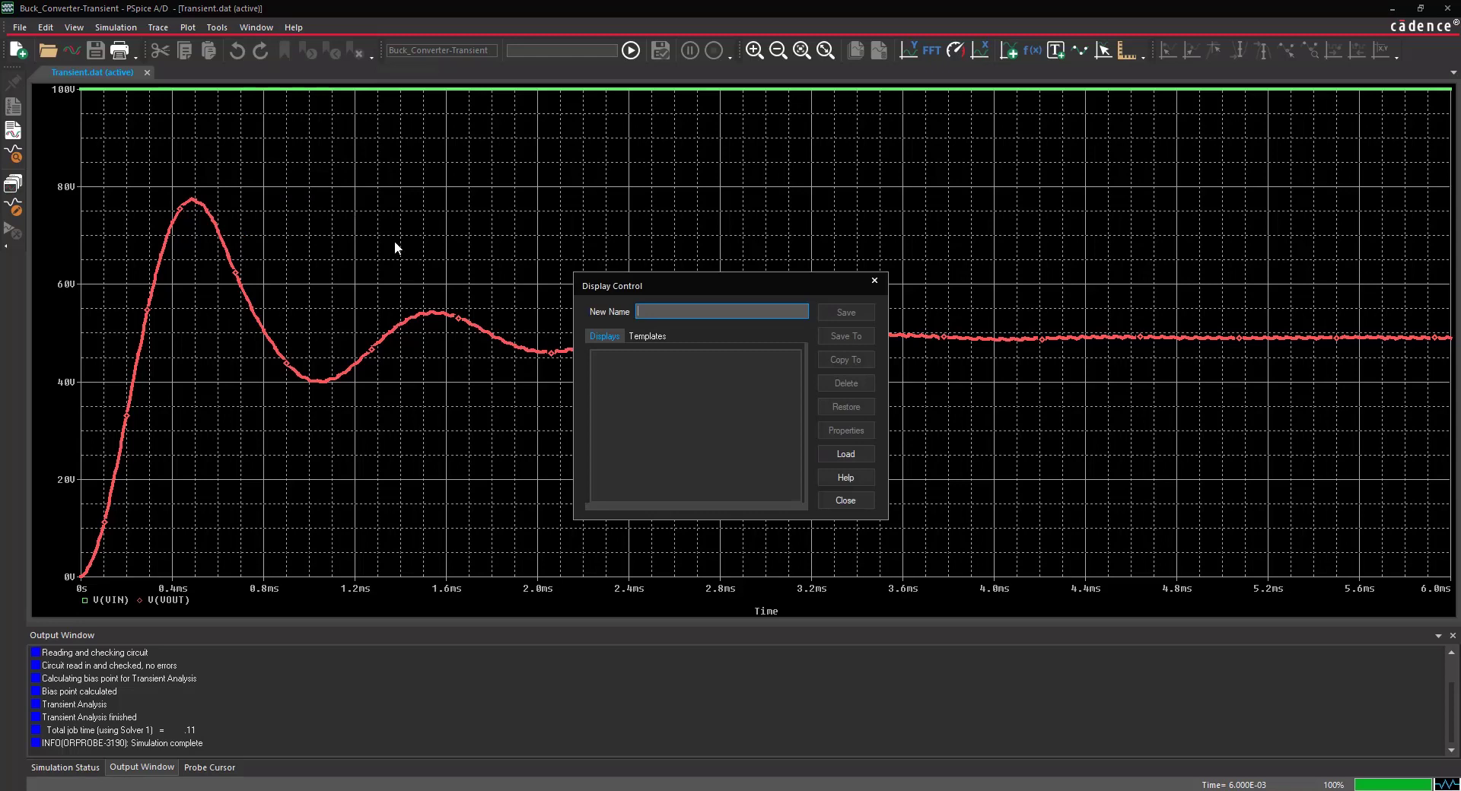
- Load MAX IL ID.prb in Display Control and select the MAX IL ID display
{"action": "left_click", "coordinate": [844, 454]}
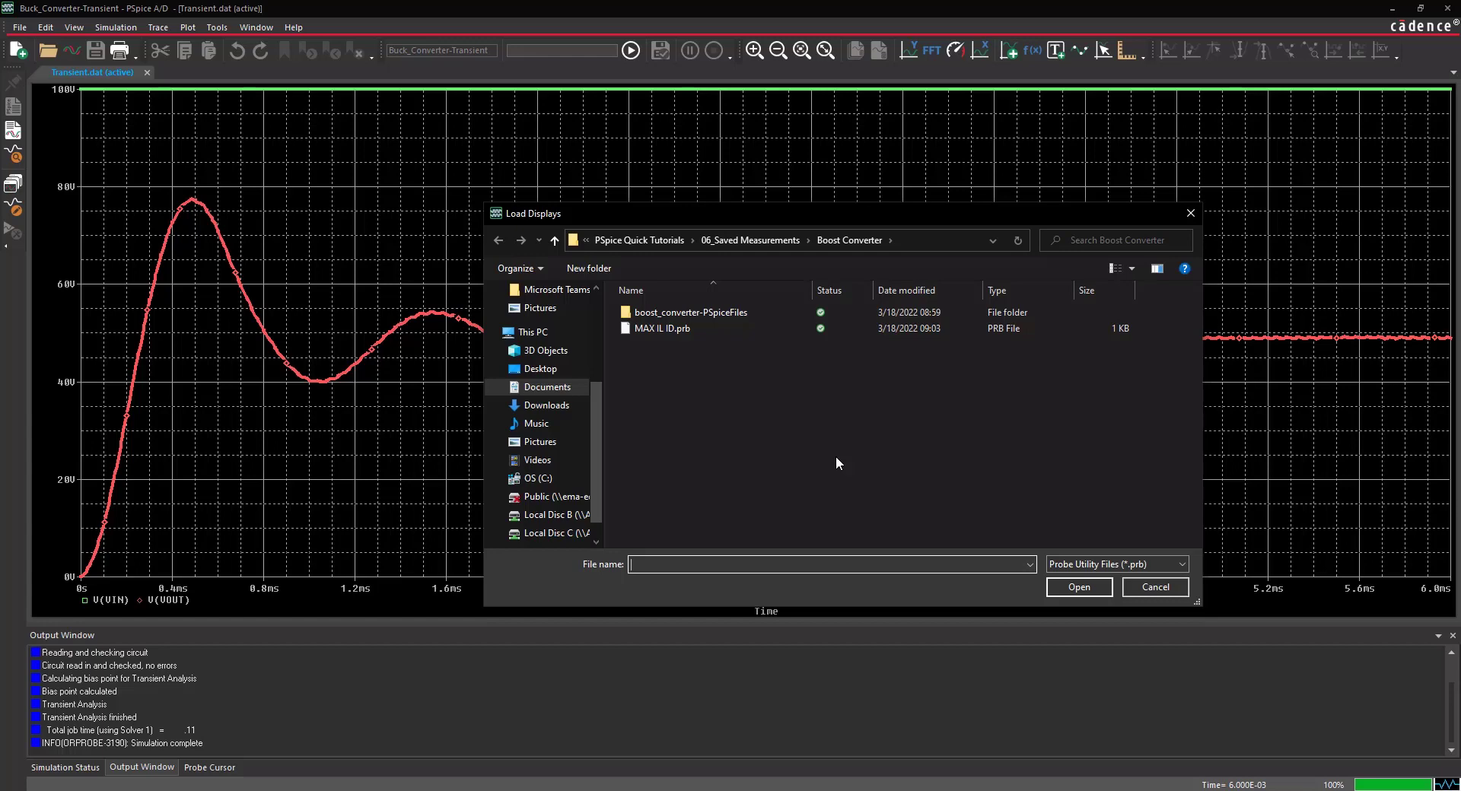
{"action": "left_click", "coordinate": [661, 328]}
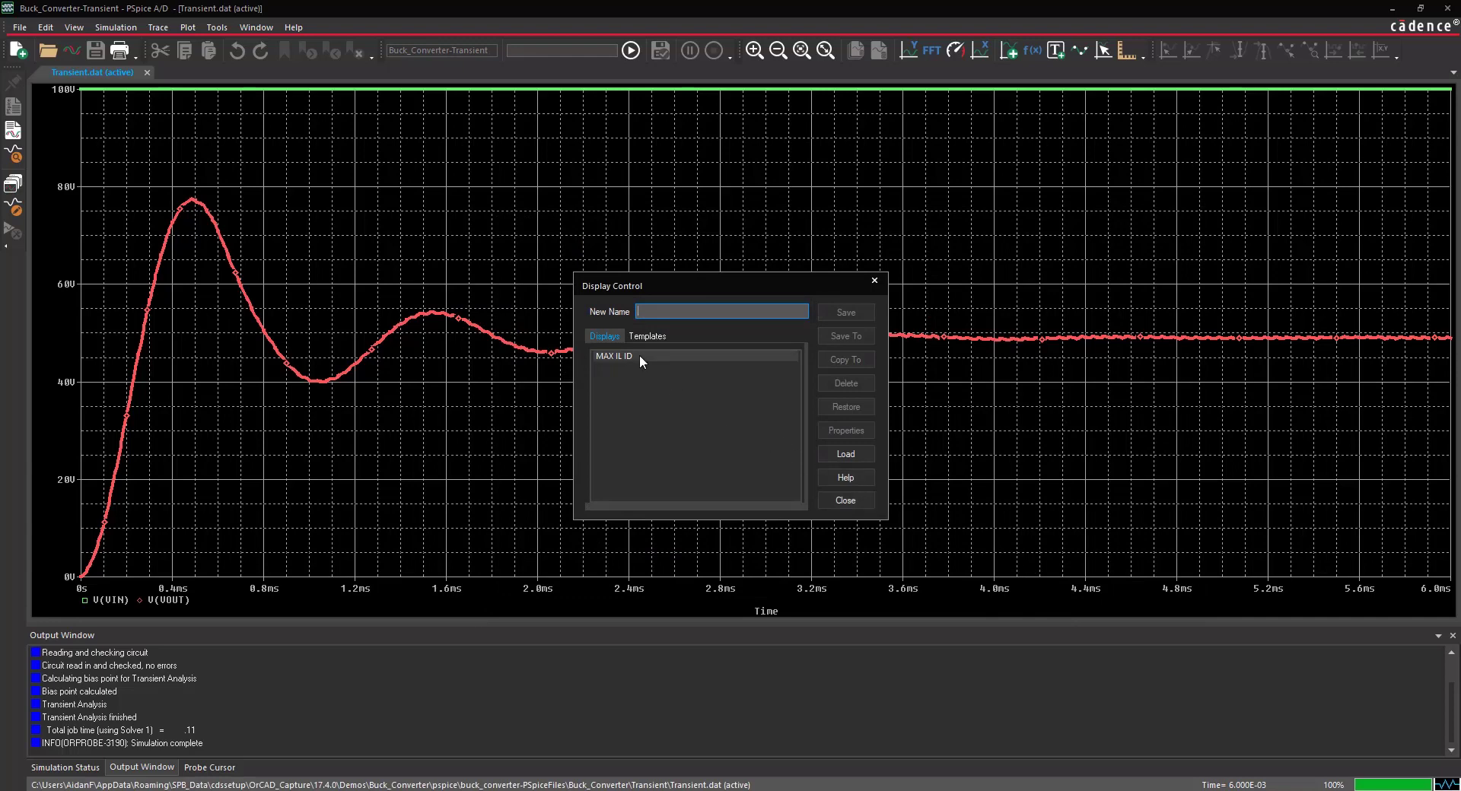
{"action": "left_click", "coordinate": [614, 356]}
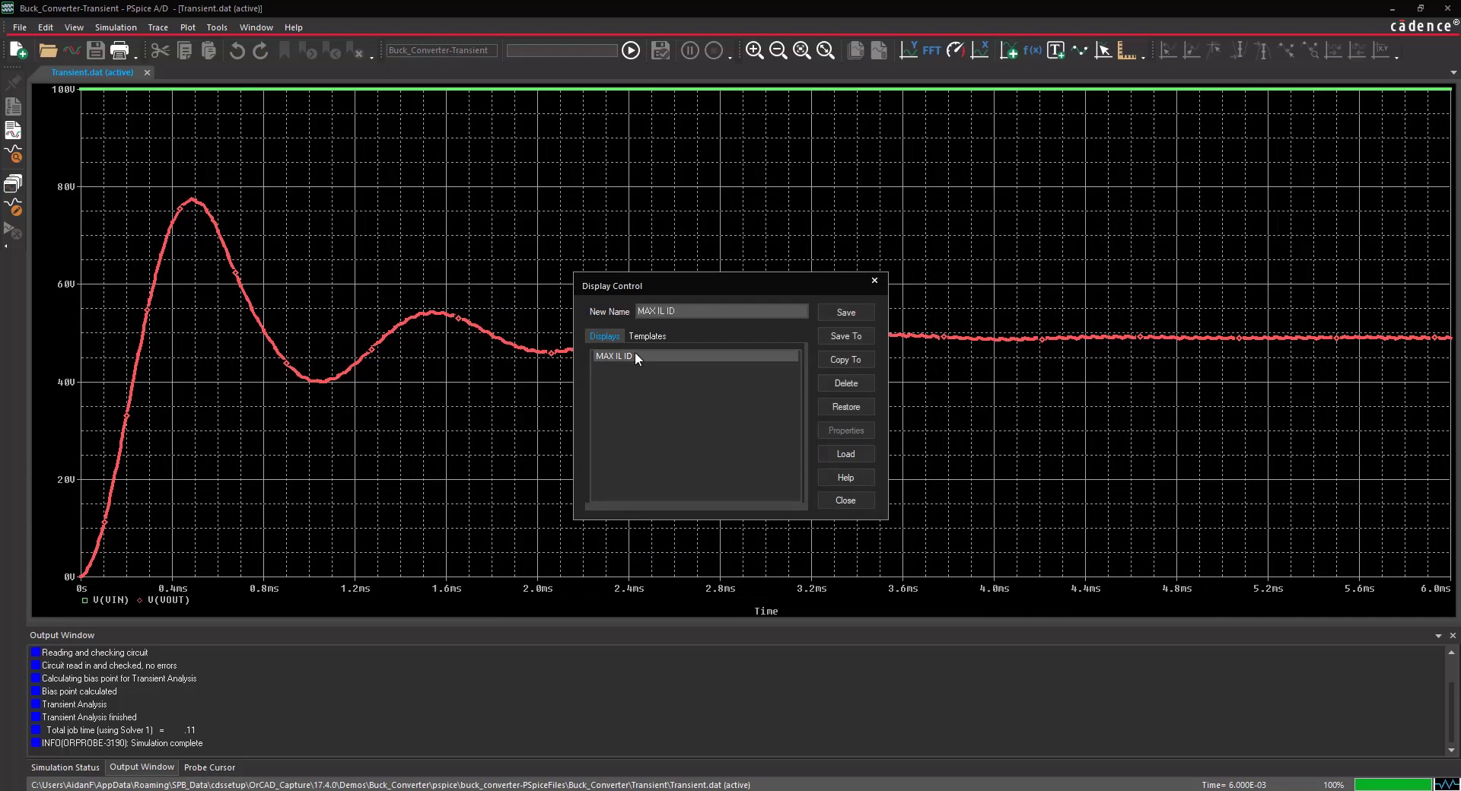